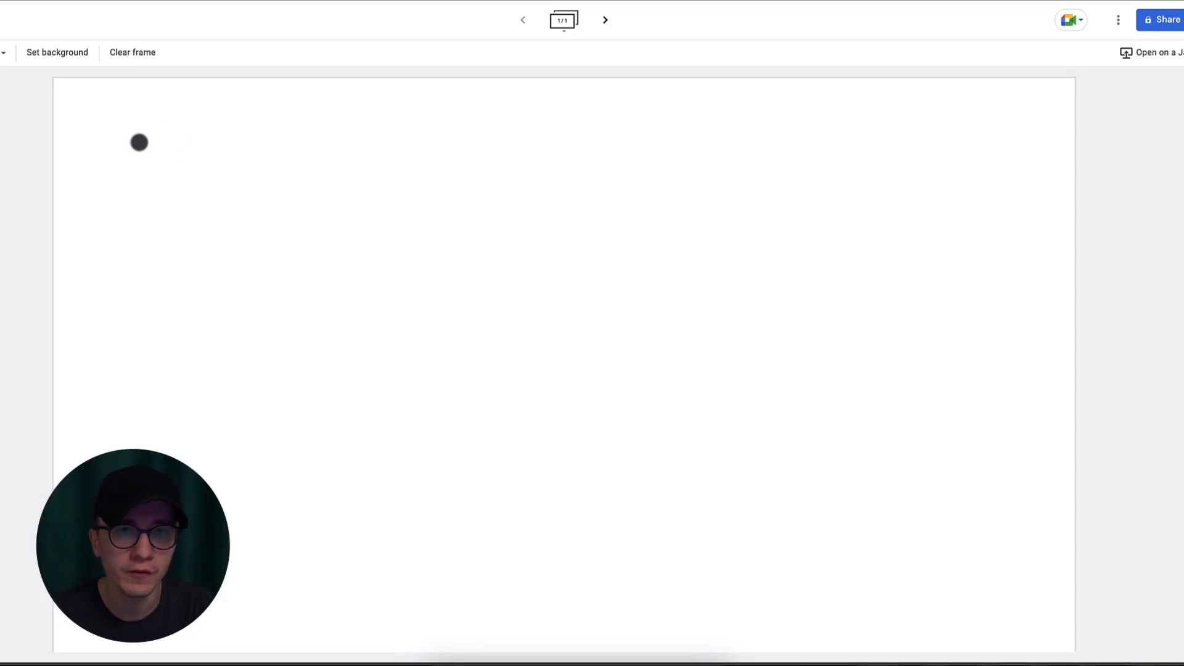
- Handwrite 1000$ – 10$ CPC – 100 clicks, then 50% – 50 users below with 50% circled
{"action": "left_click_drag", "start_coordinate": [139, 142], "coordinate": [356, 156]}
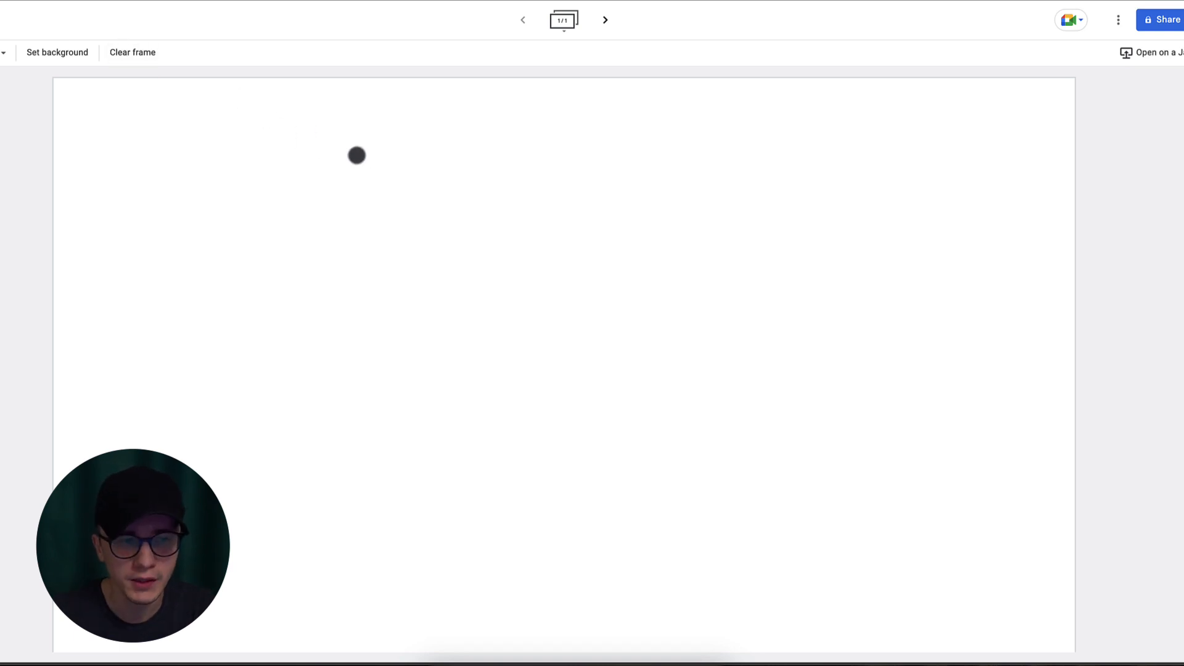
{"action": "left_click_drag", "start_coordinate": [325, 159], "coordinate": [381, 159]}
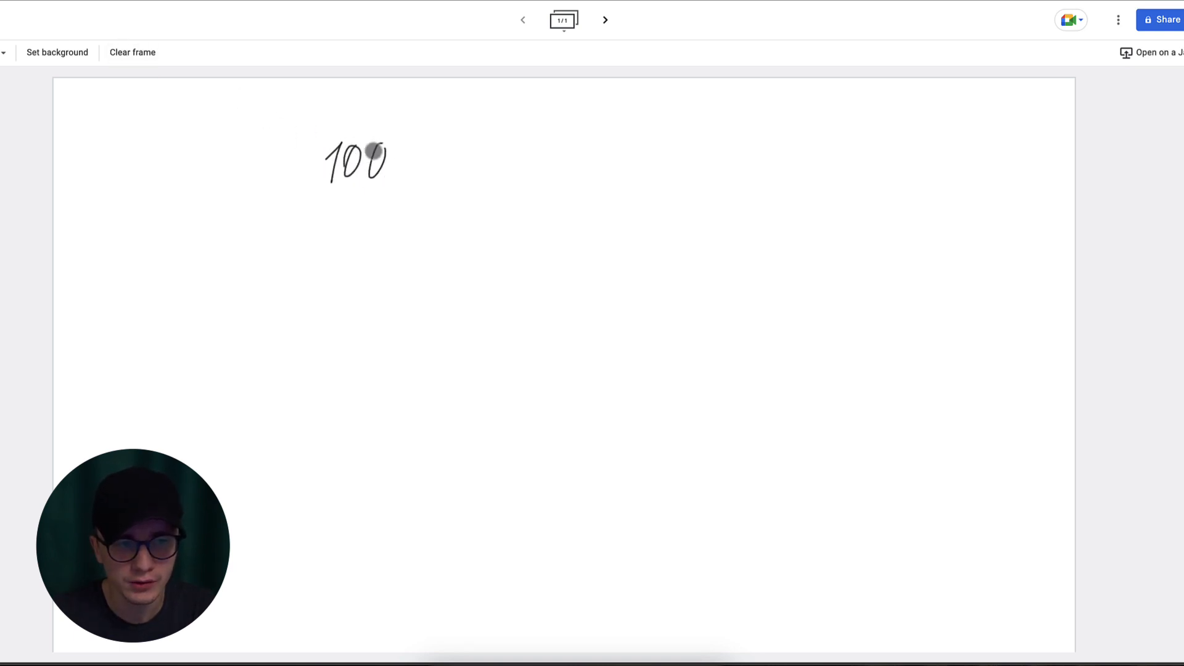
{"action": "left_click_drag", "start_coordinate": [377, 159], "coordinate": [423, 189]}
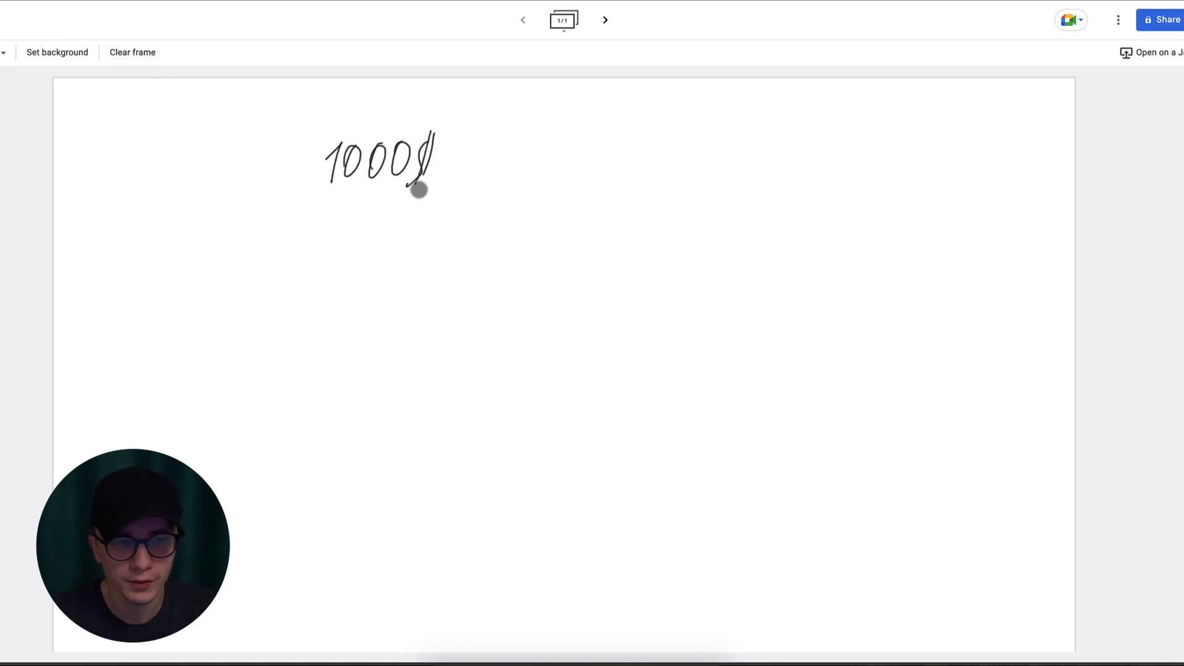
{"action": "left_click_drag", "start_coordinate": [427, 159], "coordinate": [466, 160]}
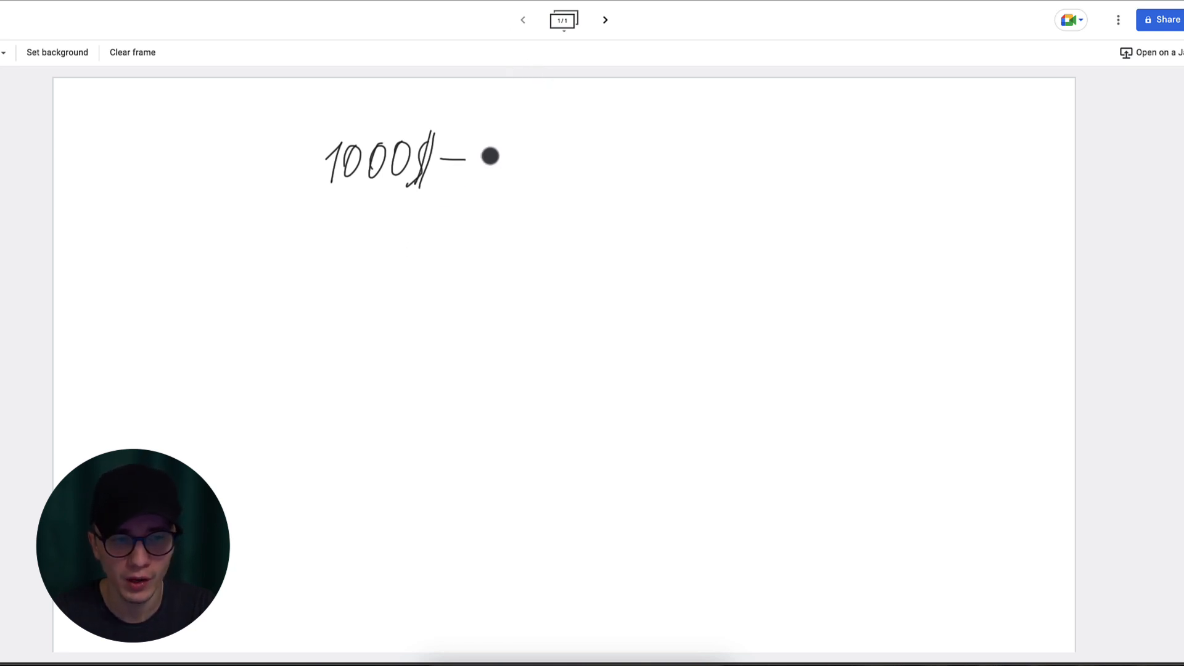
{"action": "left_click_drag", "start_coordinate": [483, 157], "coordinate": [529, 167]}
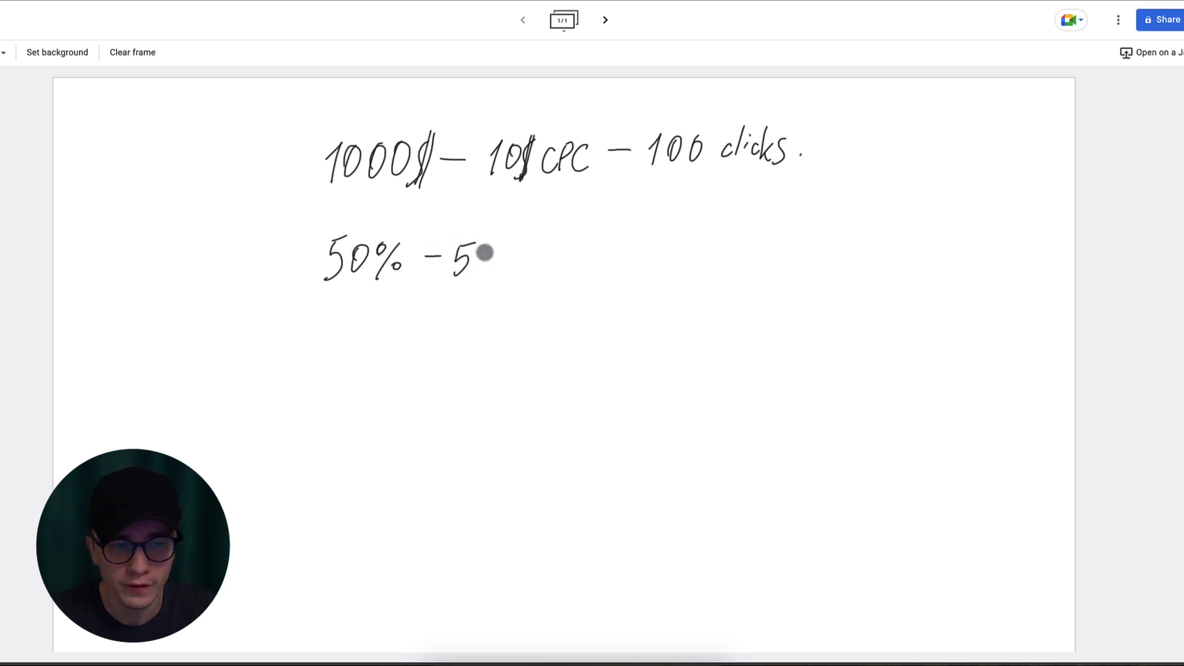
{"action": "type", "text": "0 users"}
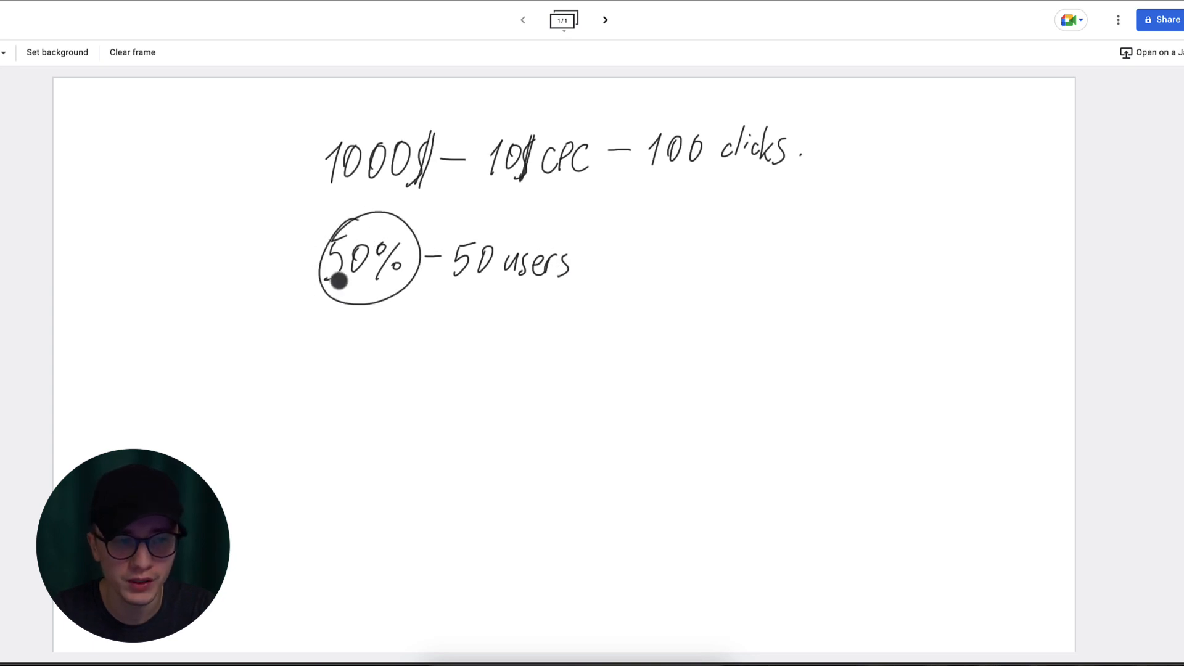
{"action": "mouse_move", "coordinate": [383, 179]}
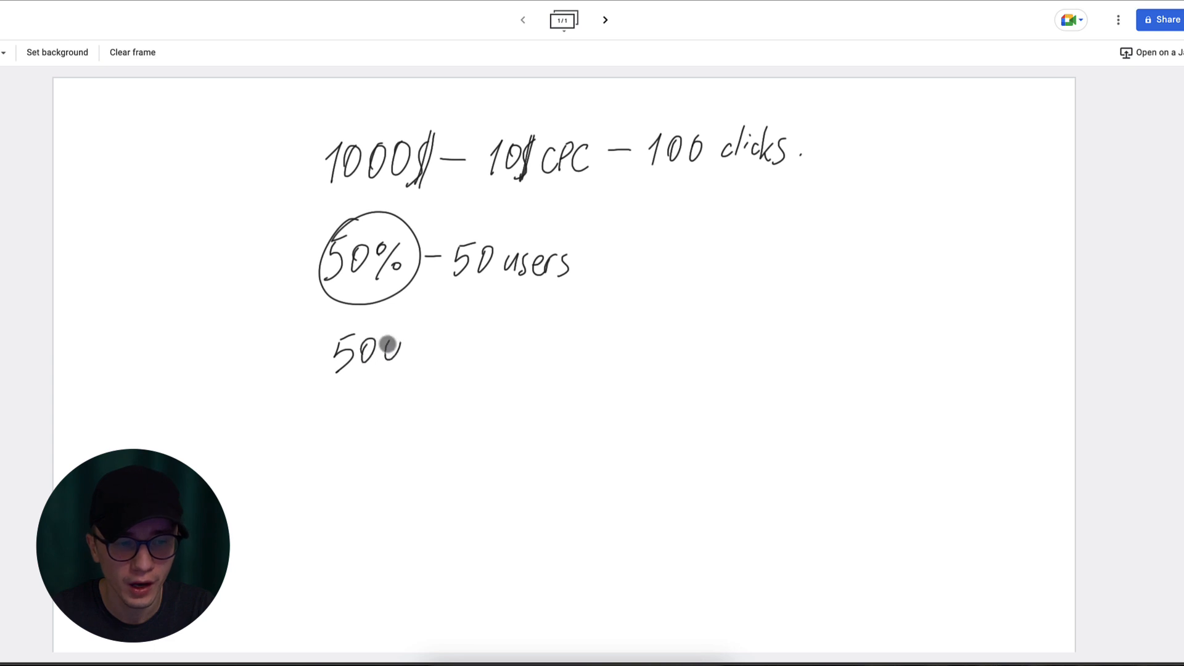
{"action": "left_click", "coordinate": [132, 52]}
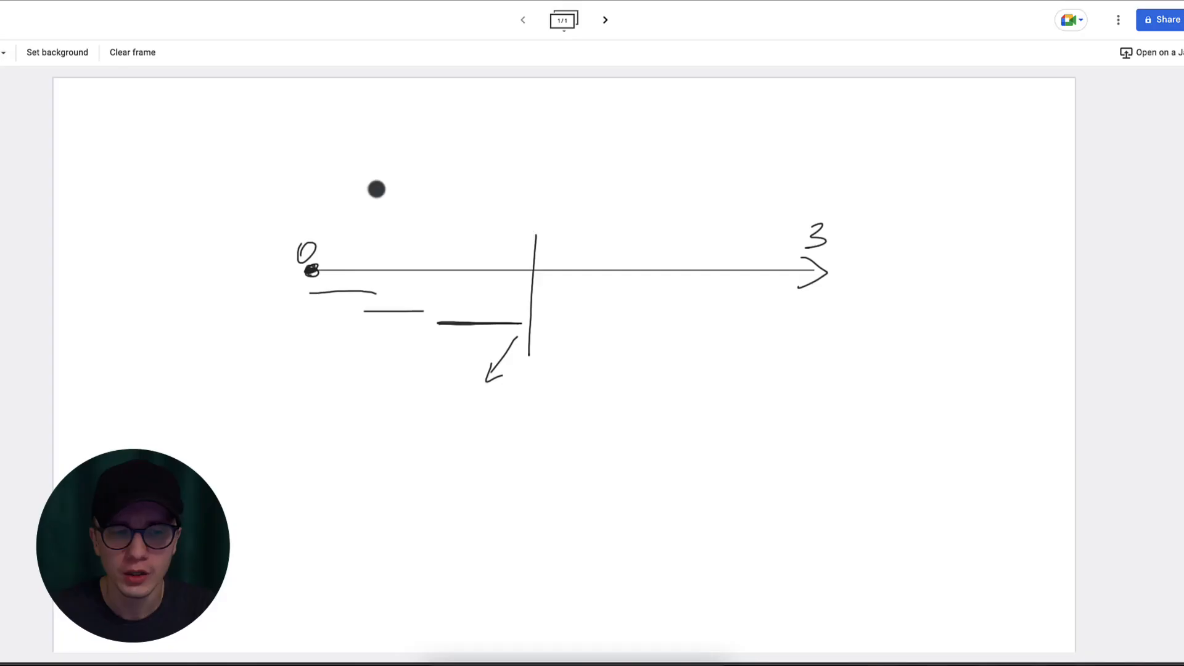
{"action": "mouse_move", "coordinate": [543, 303]}
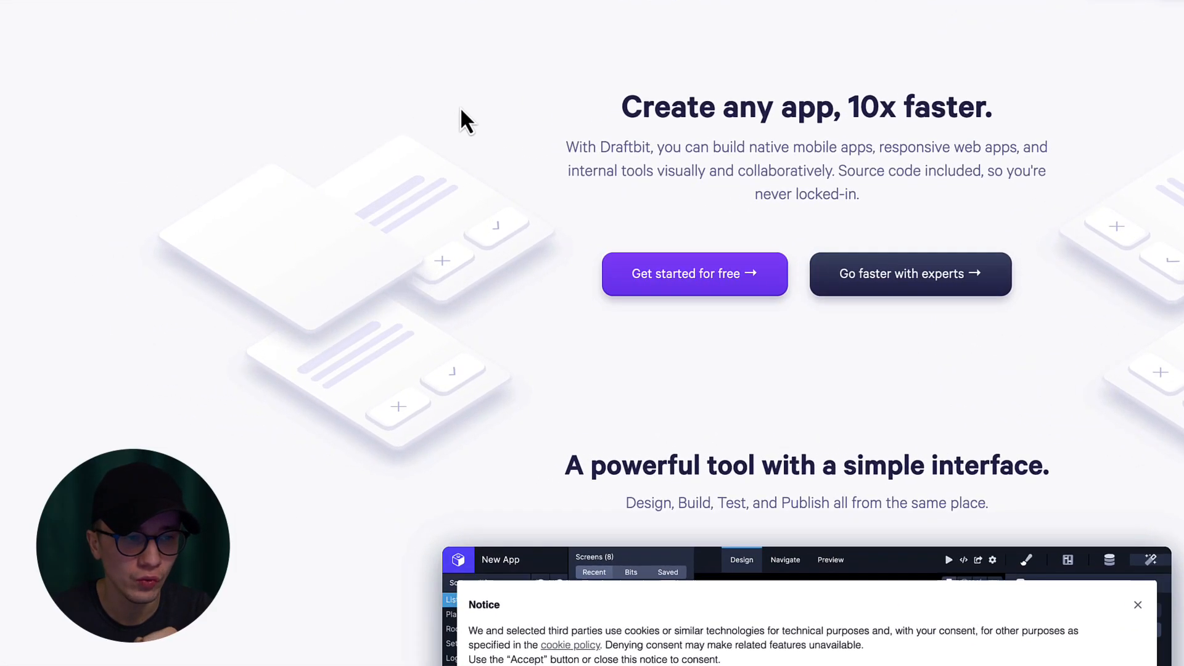
- Inspect the Draftbit homepage and switch DevTools to the Lighthouse panel from the hidden tabs
{"action": "right_click", "coordinate": [465, 120]}
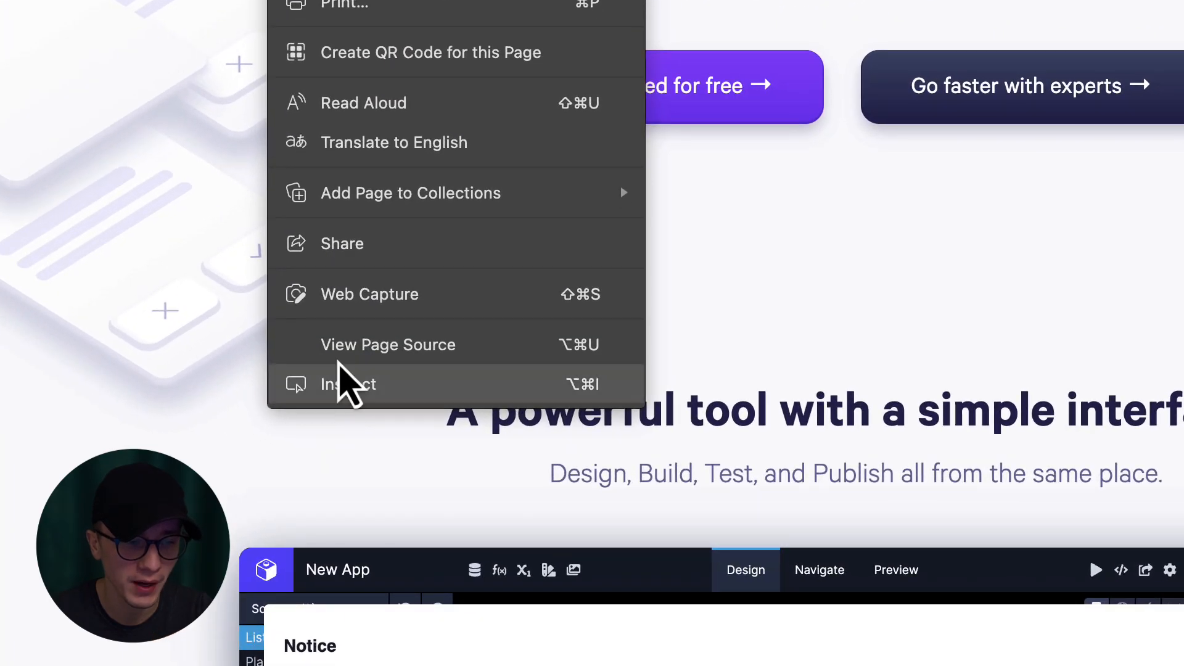
{"action": "left_click", "coordinate": [349, 384]}
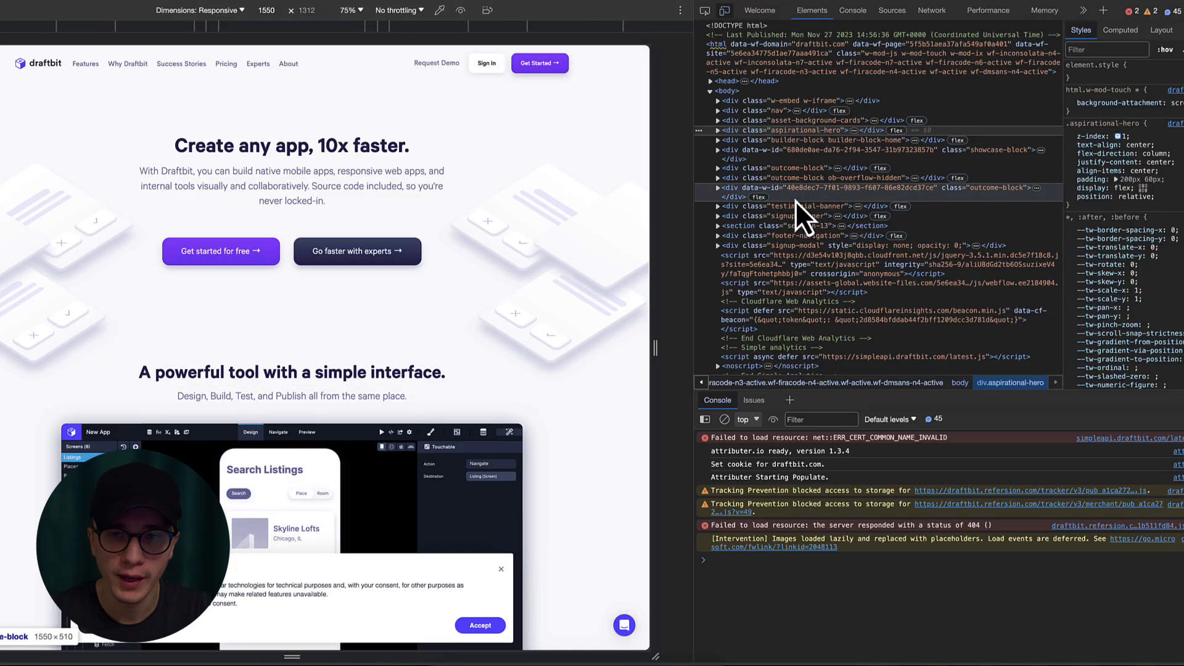
{"action": "mouse_move", "coordinate": [1035, 57]}
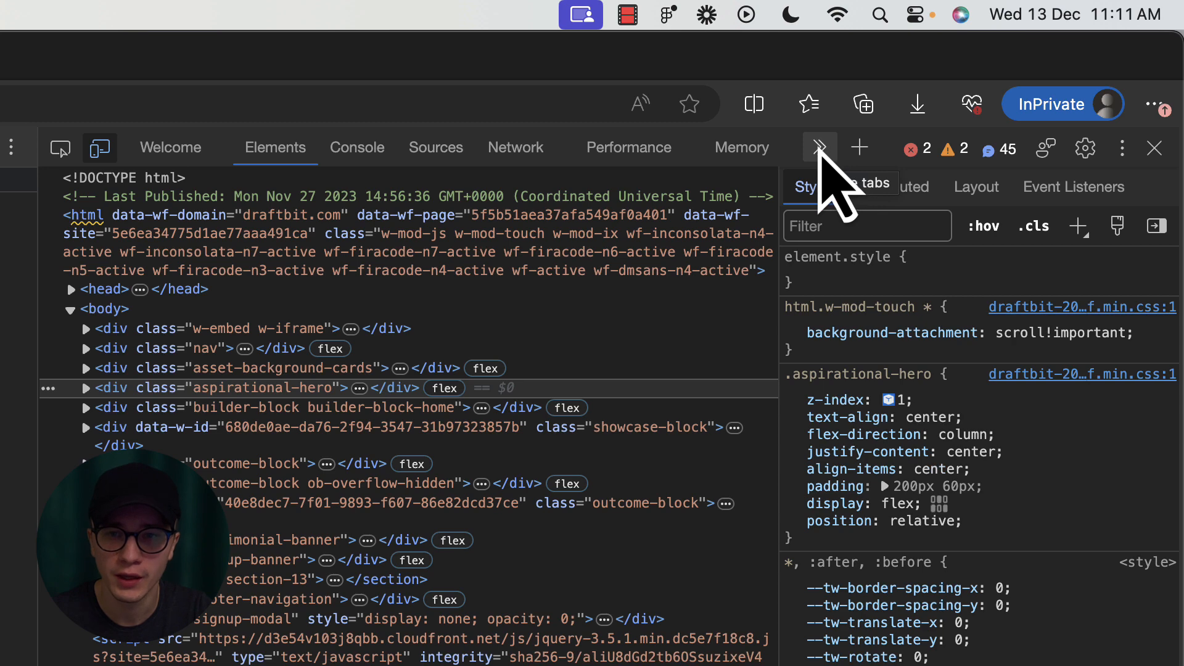
{"action": "left_click", "coordinate": [819, 147]}
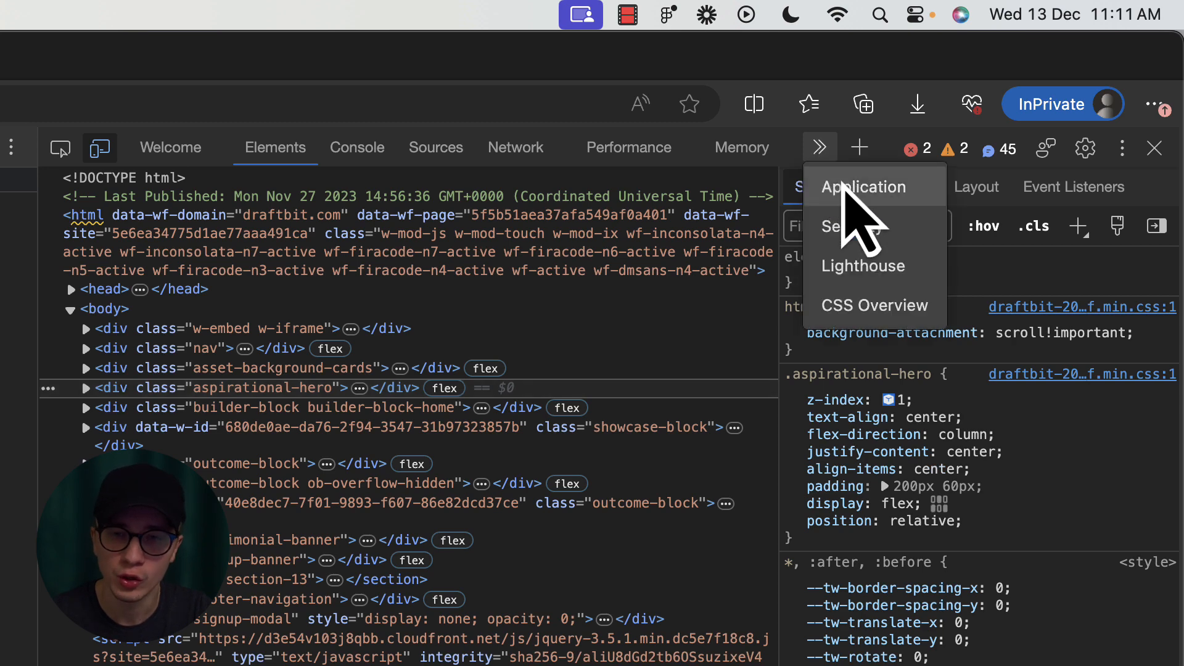
{"action": "mouse_move", "coordinate": [875, 295]}
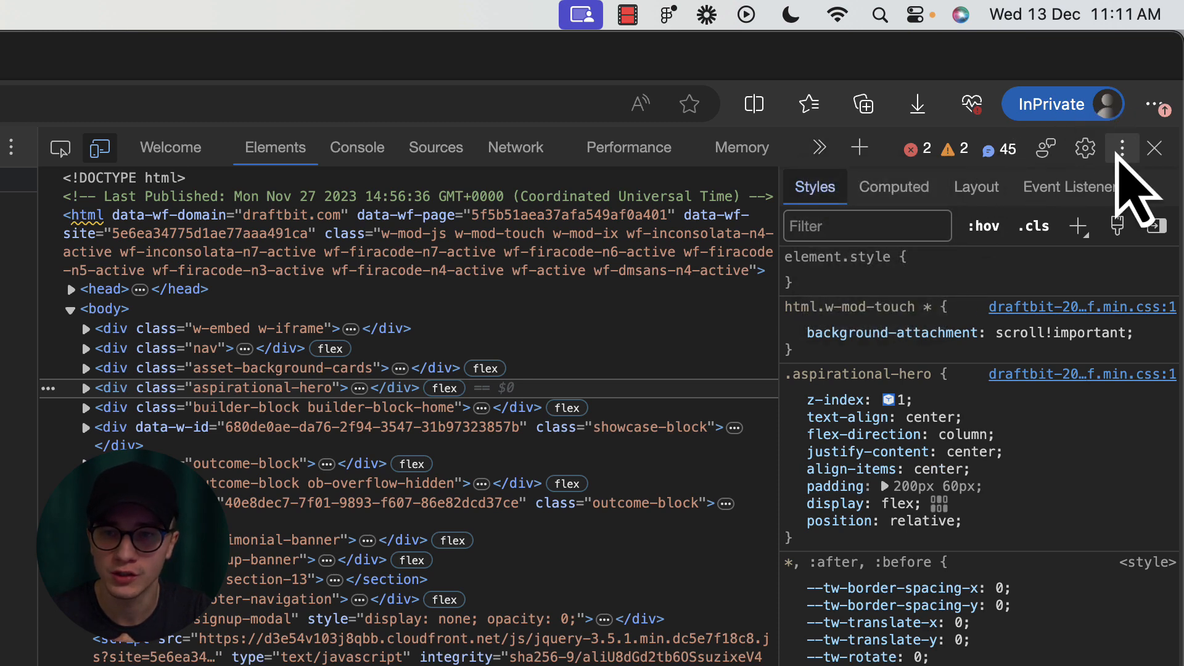
{"action": "left_click", "coordinate": [1121, 150]}
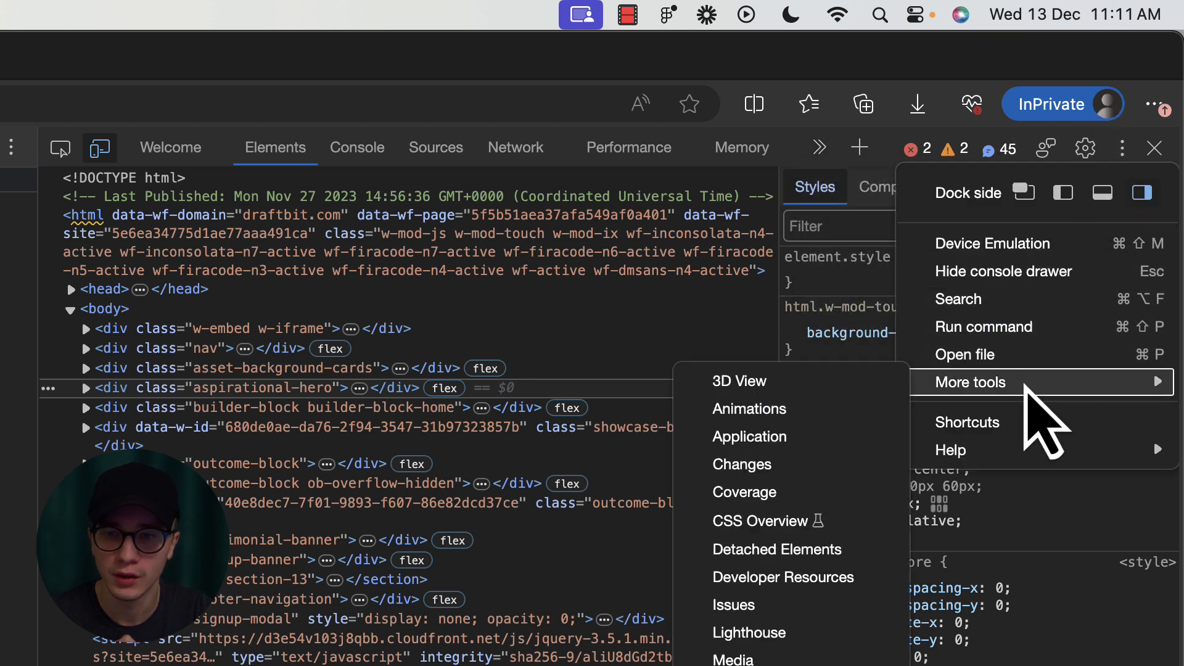
{"action": "mouse_move", "coordinate": [732, 604]}
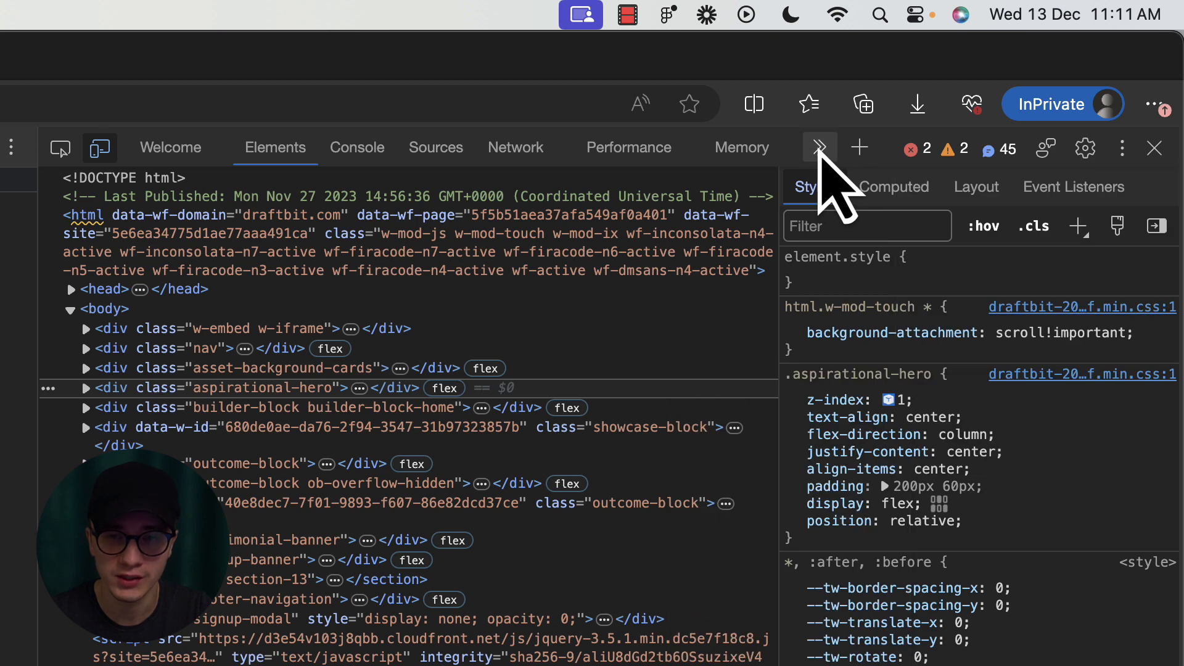
{"action": "left_click", "coordinate": [819, 148]}
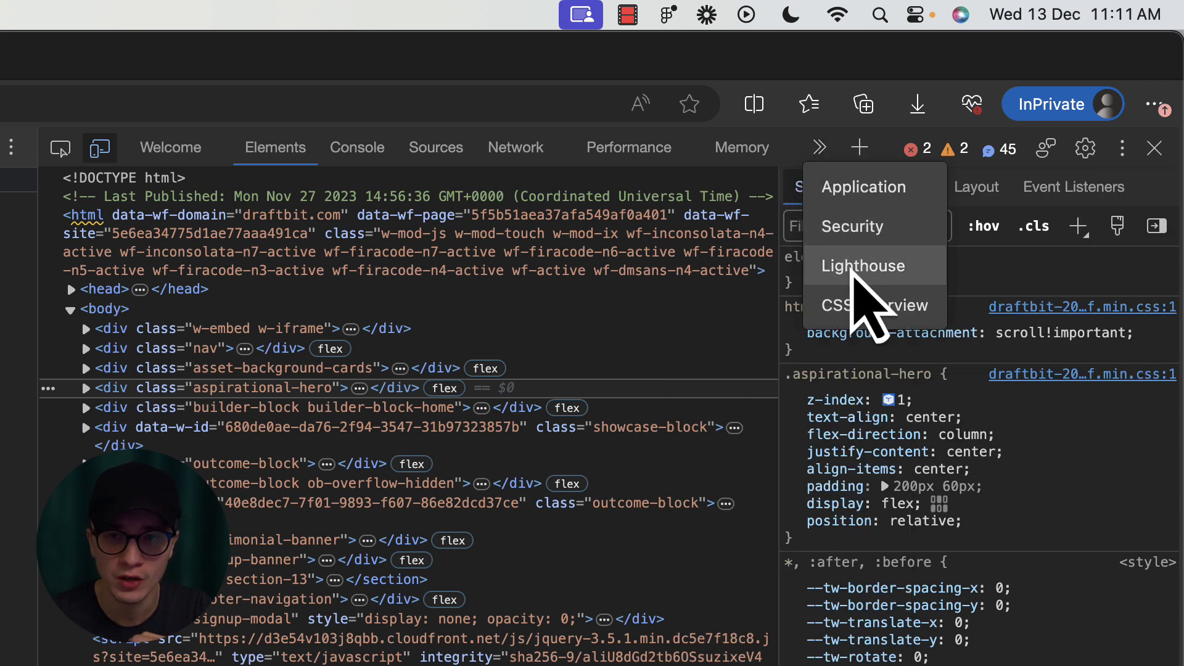
{"action": "left_click", "coordinate": [863, 266]}
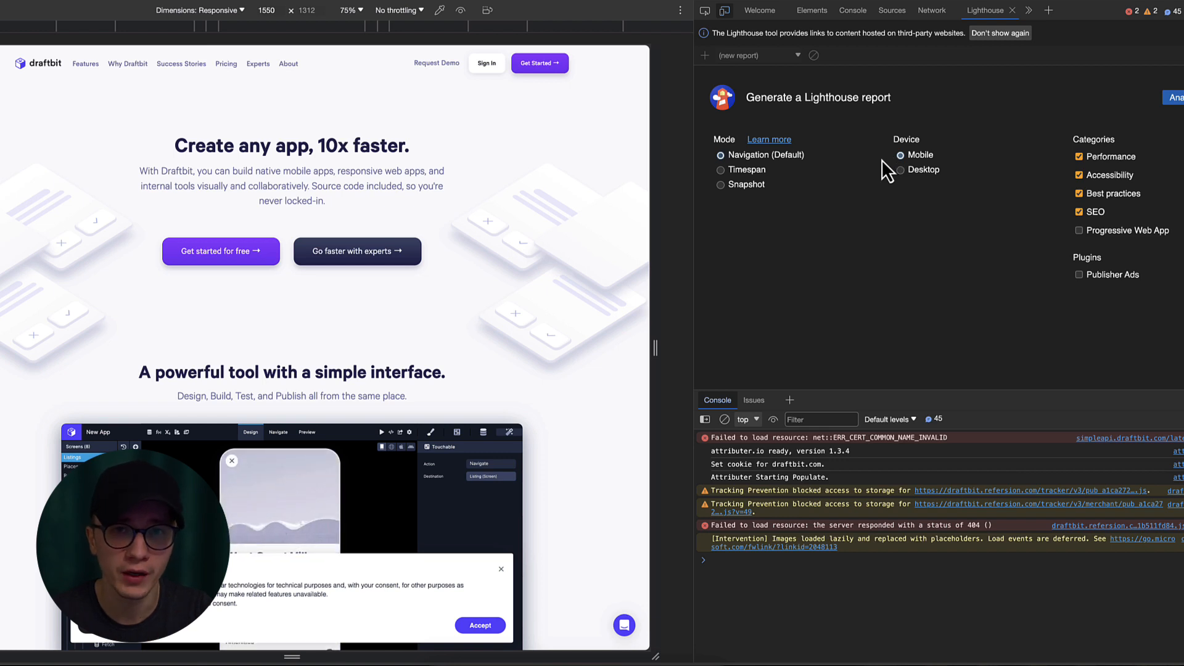
{"action": "mouse_move", "coordinate": [1056, 164]}
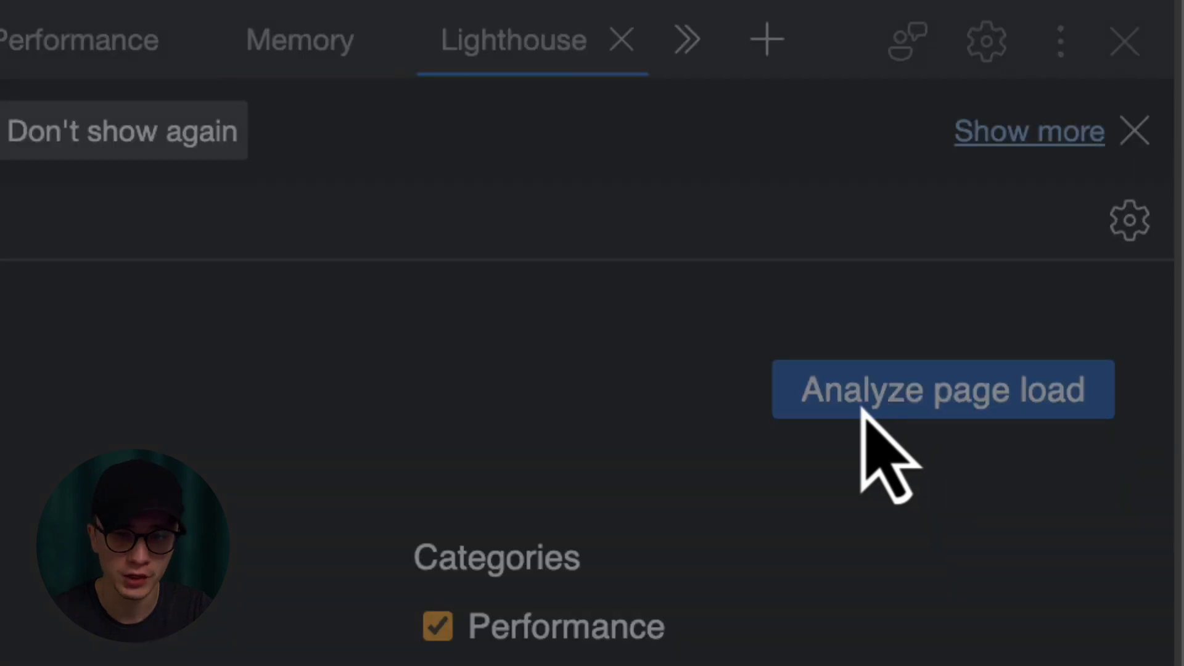
- Analyze draftbit.com's page load, yielding Performance 48, Accessibility 77, Best Practices 91, SEO 92
{"action": "left_click", "coordinate": [941, 388]}
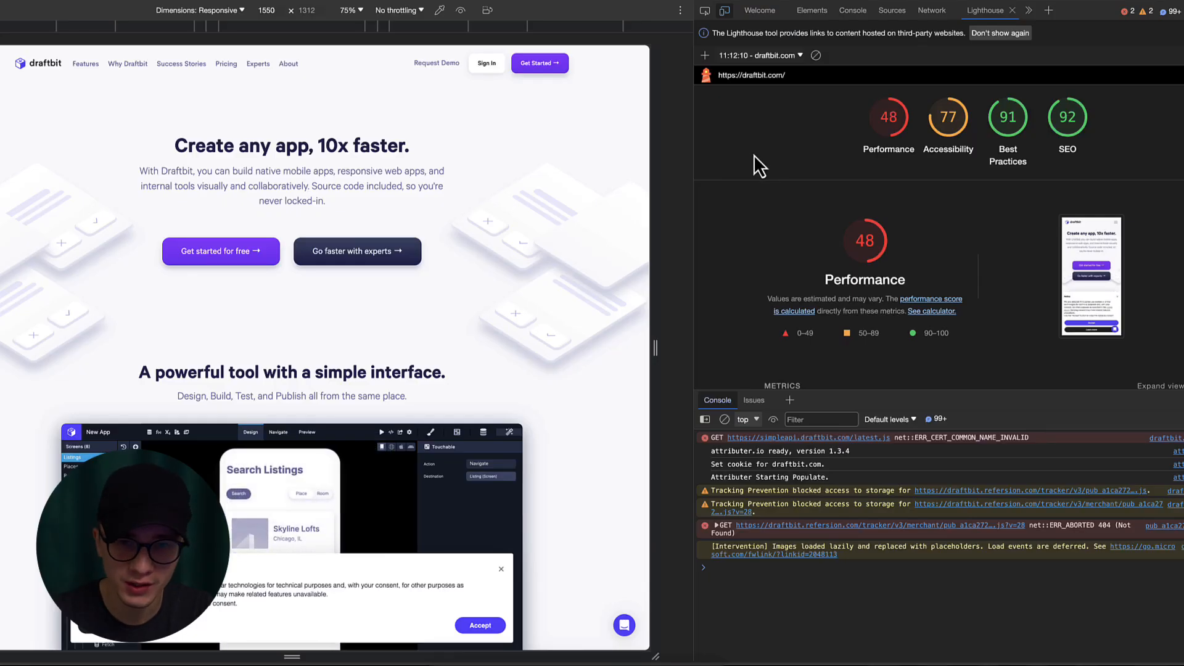
{"action": "mouse_move", "coordinate": [751, 180]}
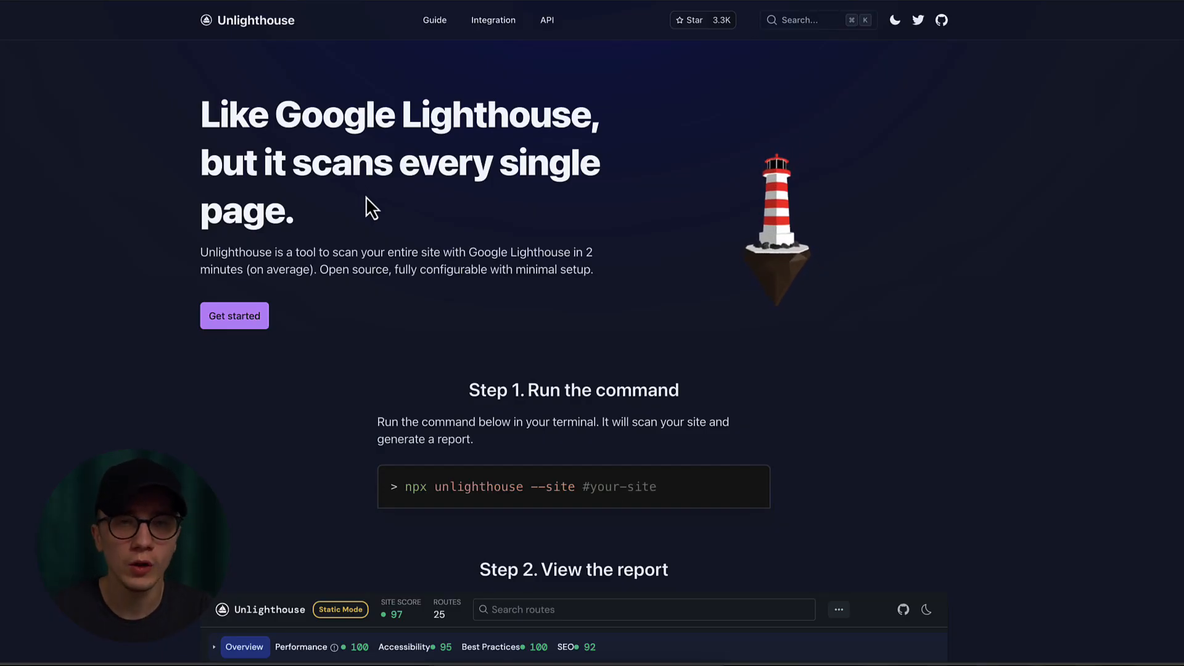
{"action": "mouse_move", "coordinate": [427, 240]}
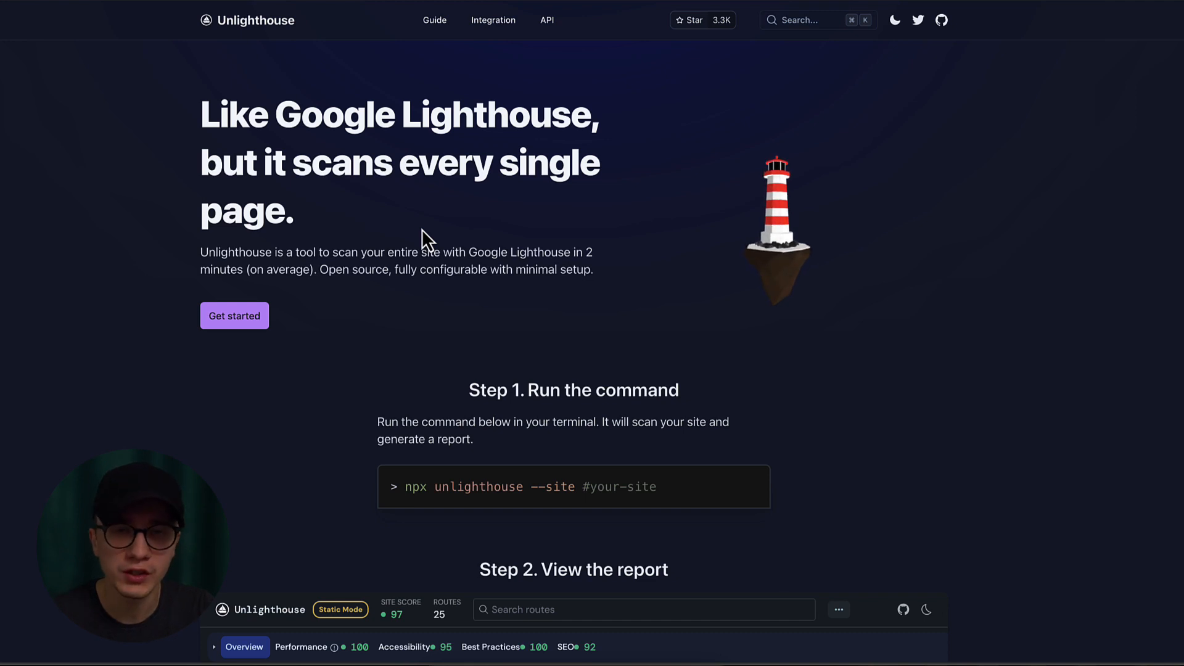
{"action": "mouse_move", "coordinate": [482, 340]}
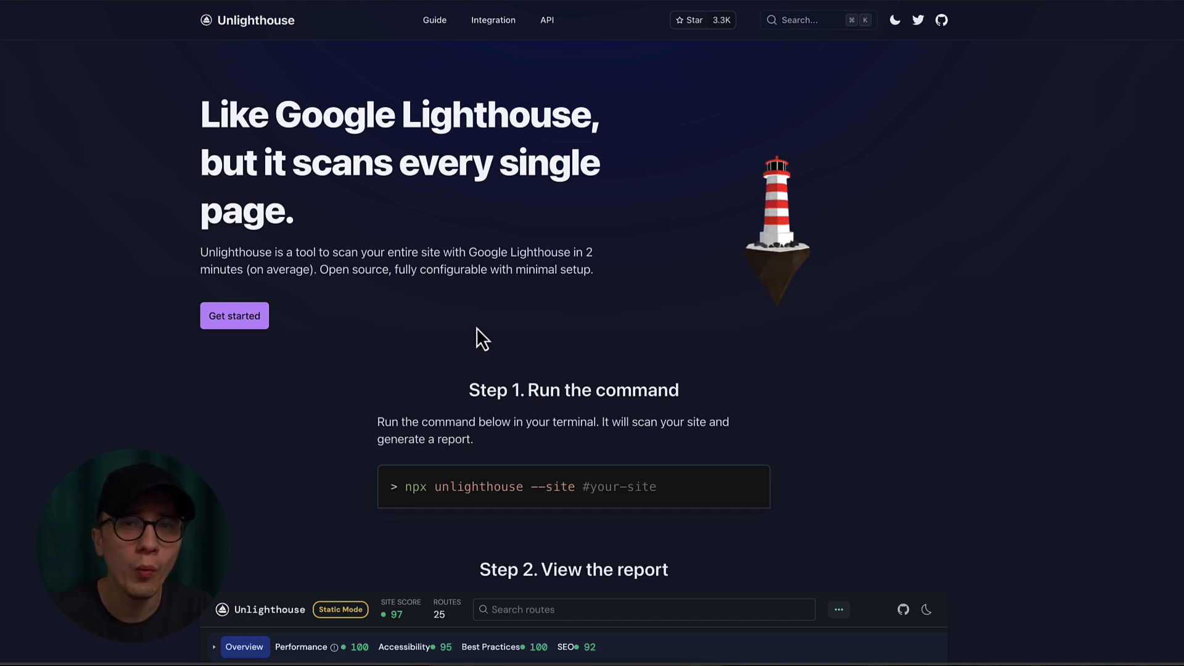
{"action": "mouse_move", "coordinate": [459, 222]}
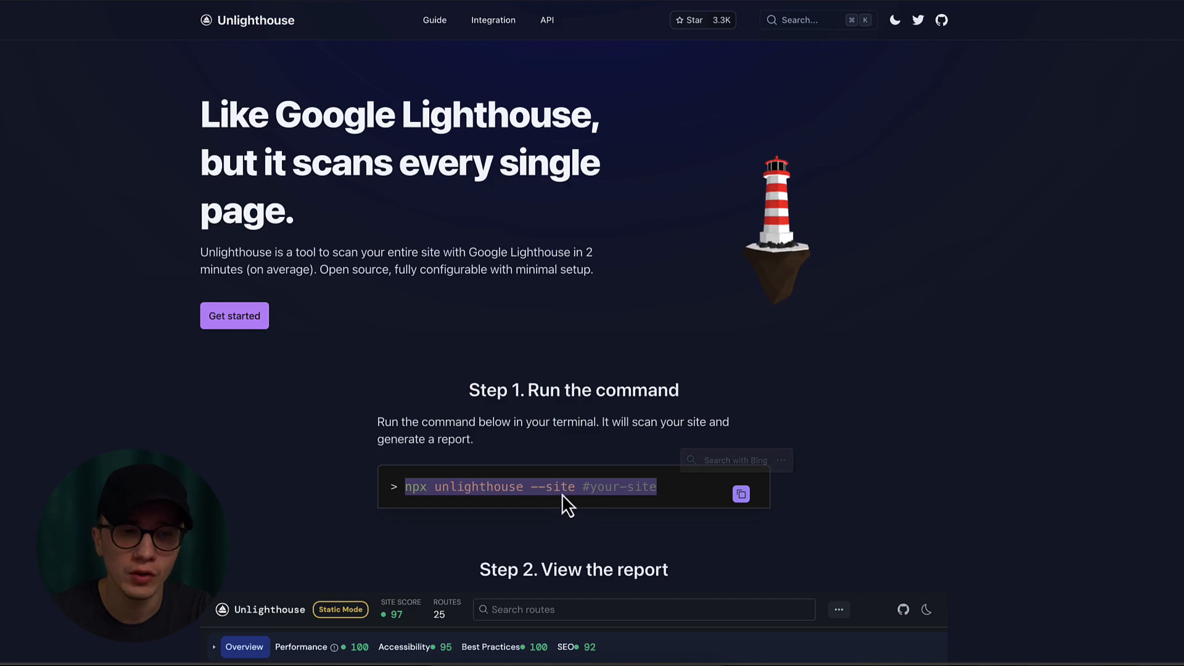
- Scroll the Unlighthouse homepage down to the sample multi-page report scoring 97 across 25 routes
{"action": "scroll", "scroll_direction": "down", "scroll_amount": 3}
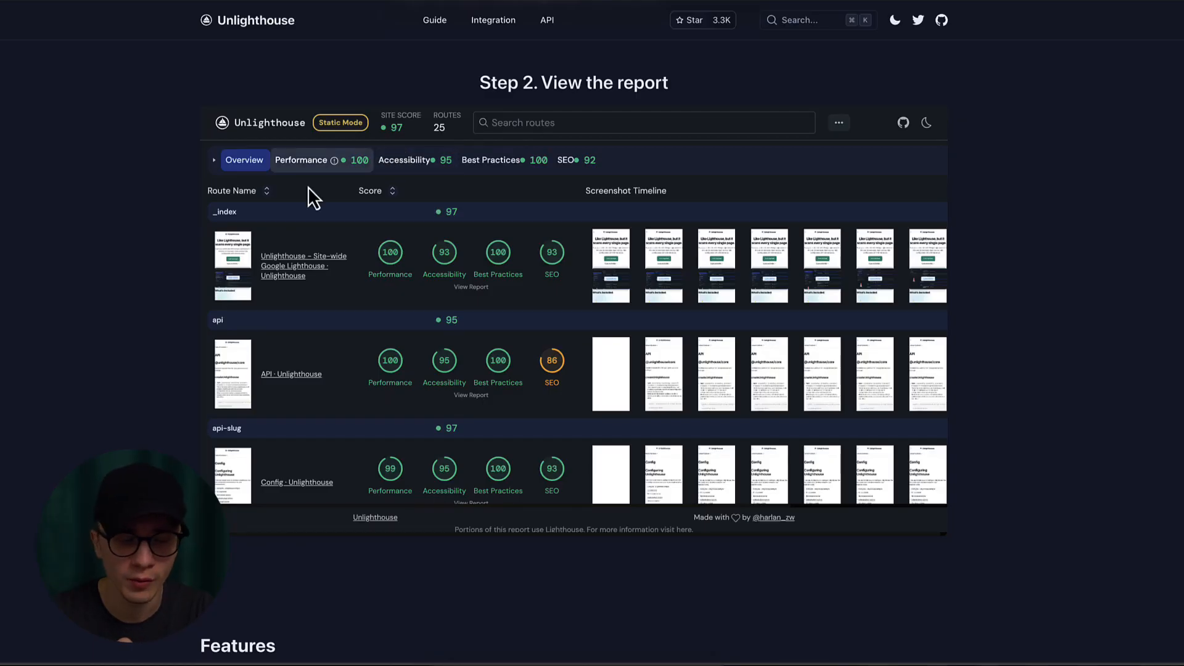
{"action": "mouse_move", "coordinate": [291, 271]}
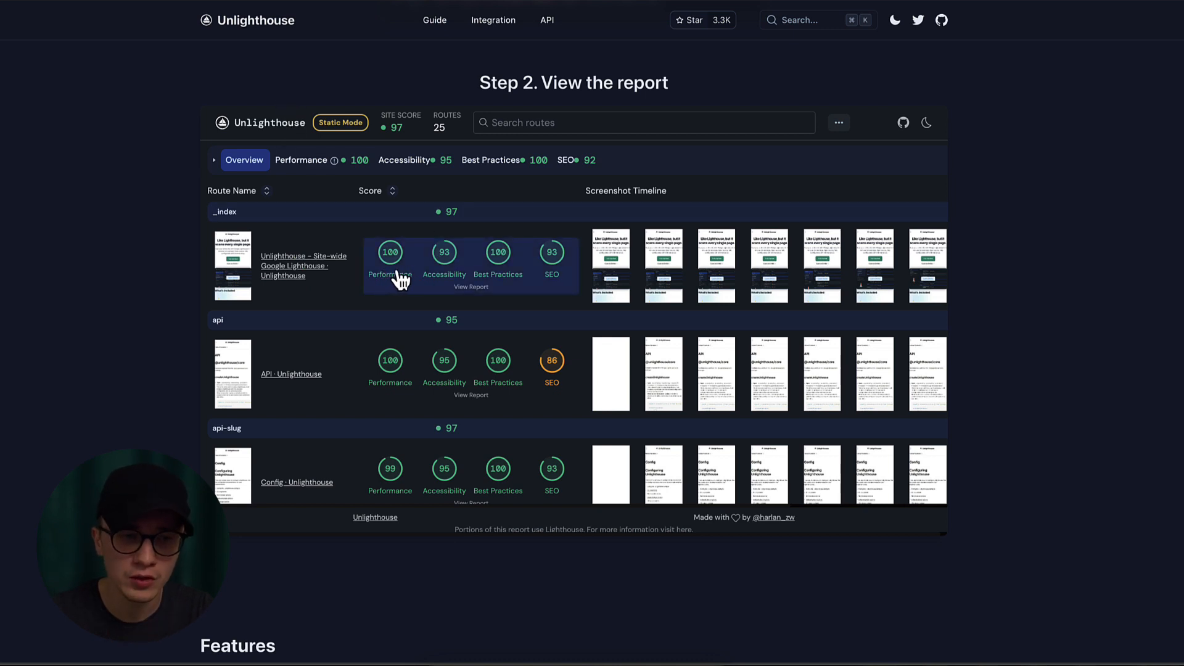
{"action": "mouse_move", "coordinate": [502, 362]}
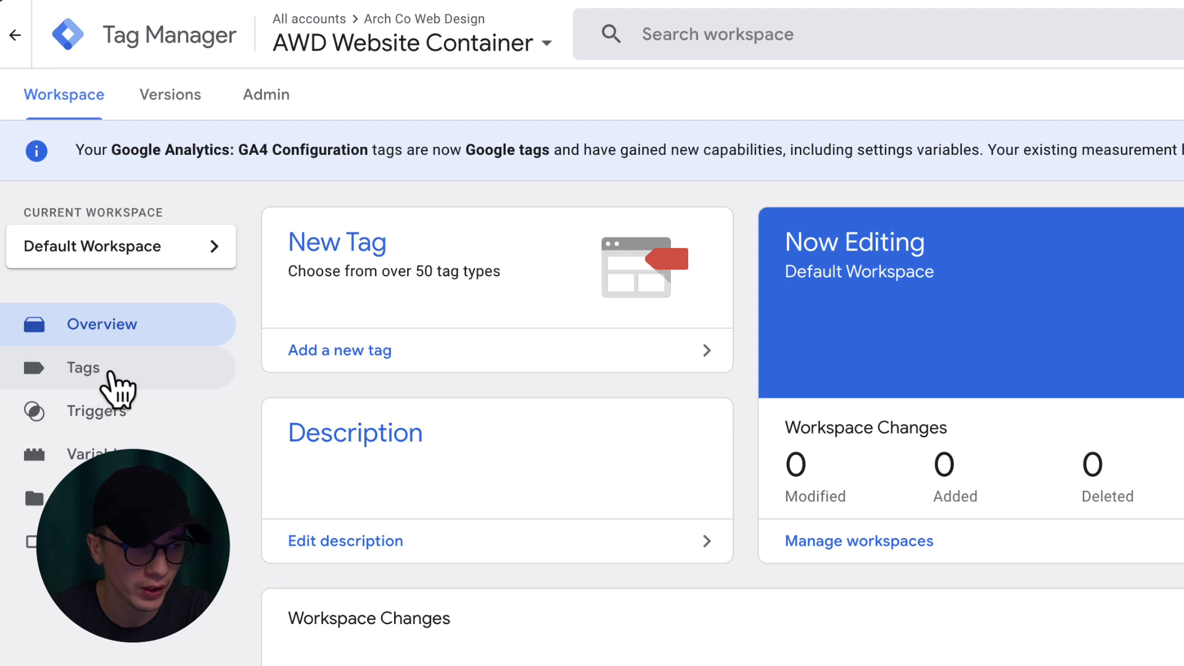
- List the container's tags and start a new tag named Custom script
{"action": "left_click", "coordinate": [82, 369]}
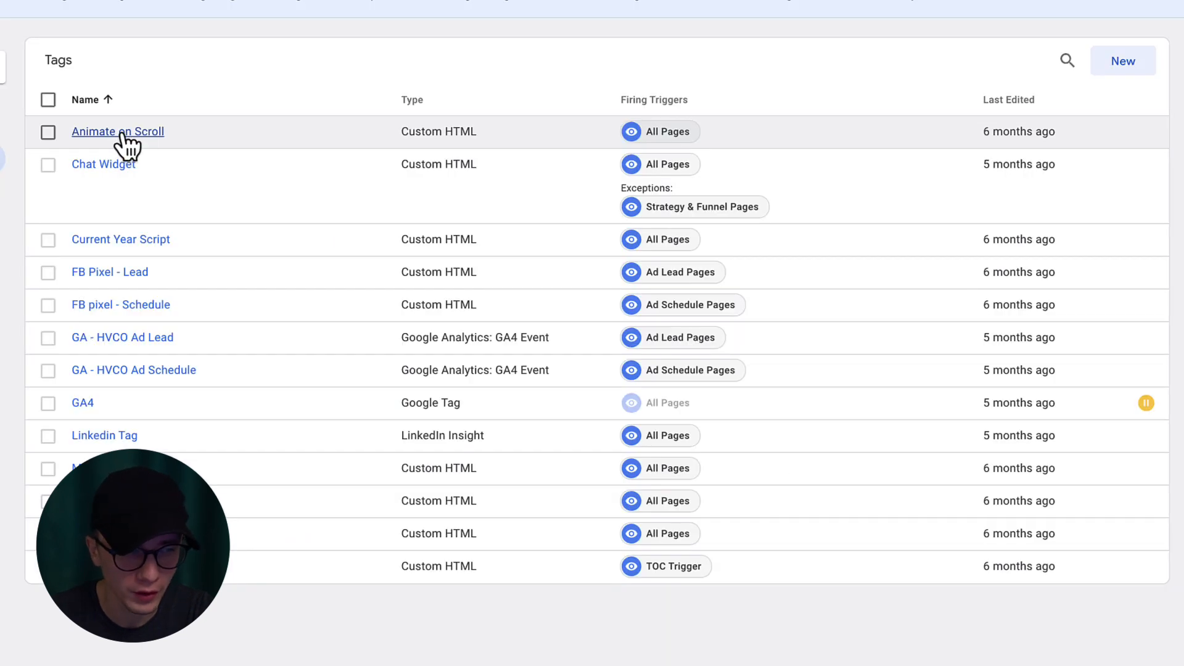
{"action": "mouse_move", "coordinate": [104, 164]}
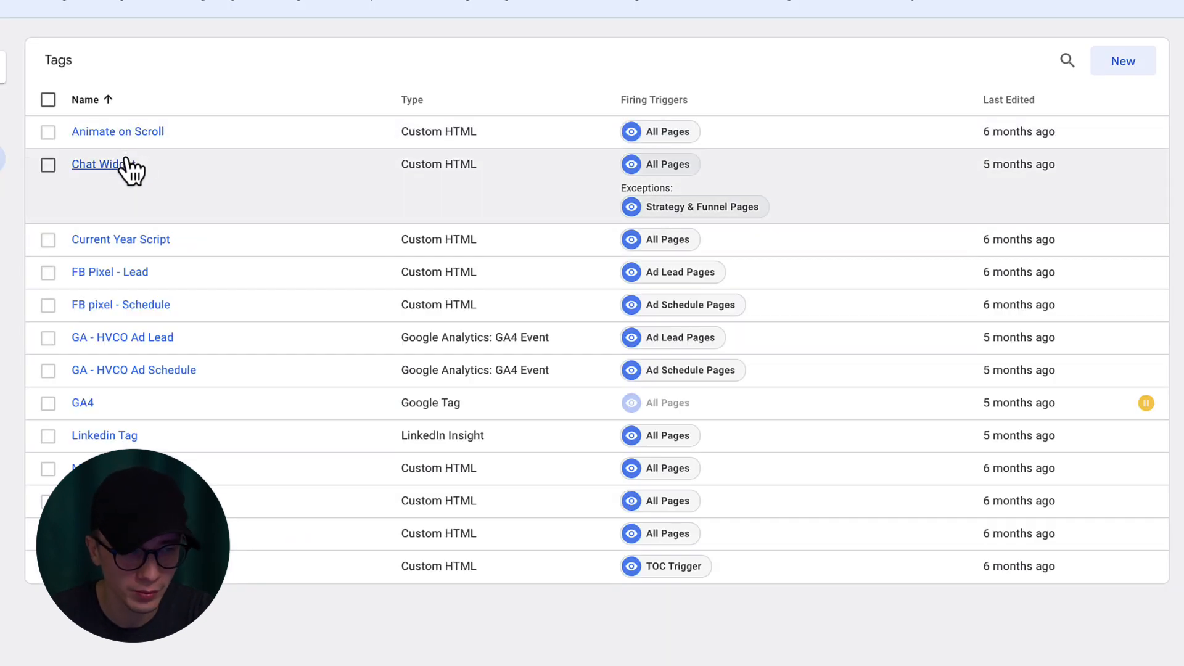
{"action": "mouse_move", "coordinate": [75, 139]}
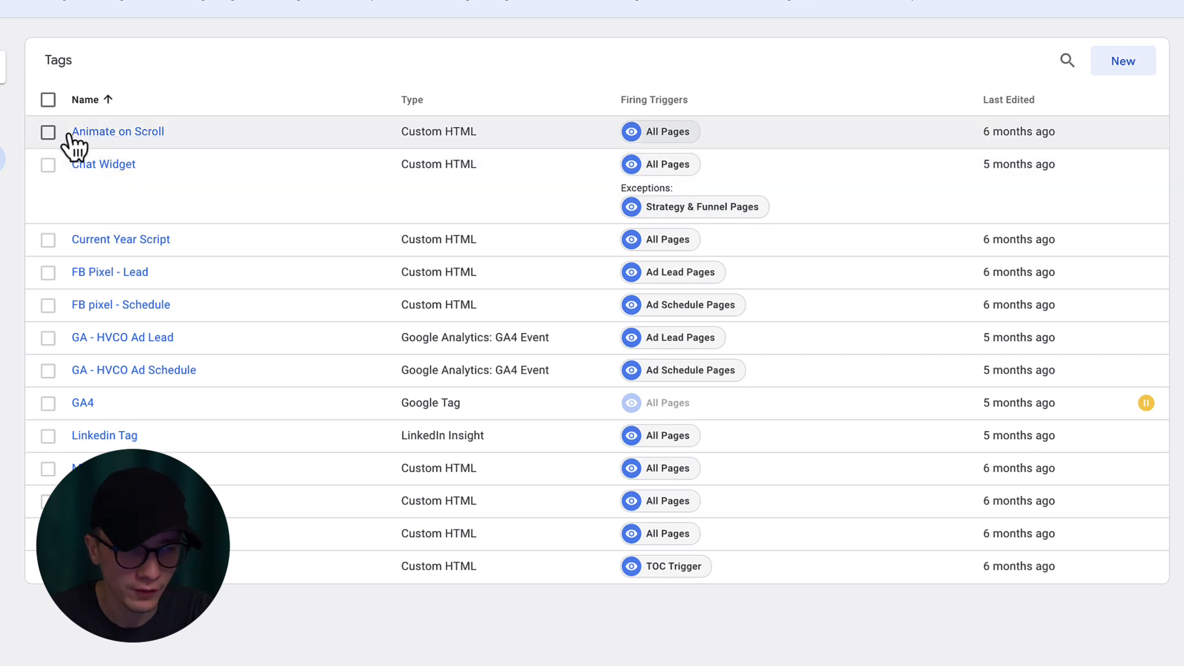
{"action": "mouse_move", "coordinate": [151, 146]}
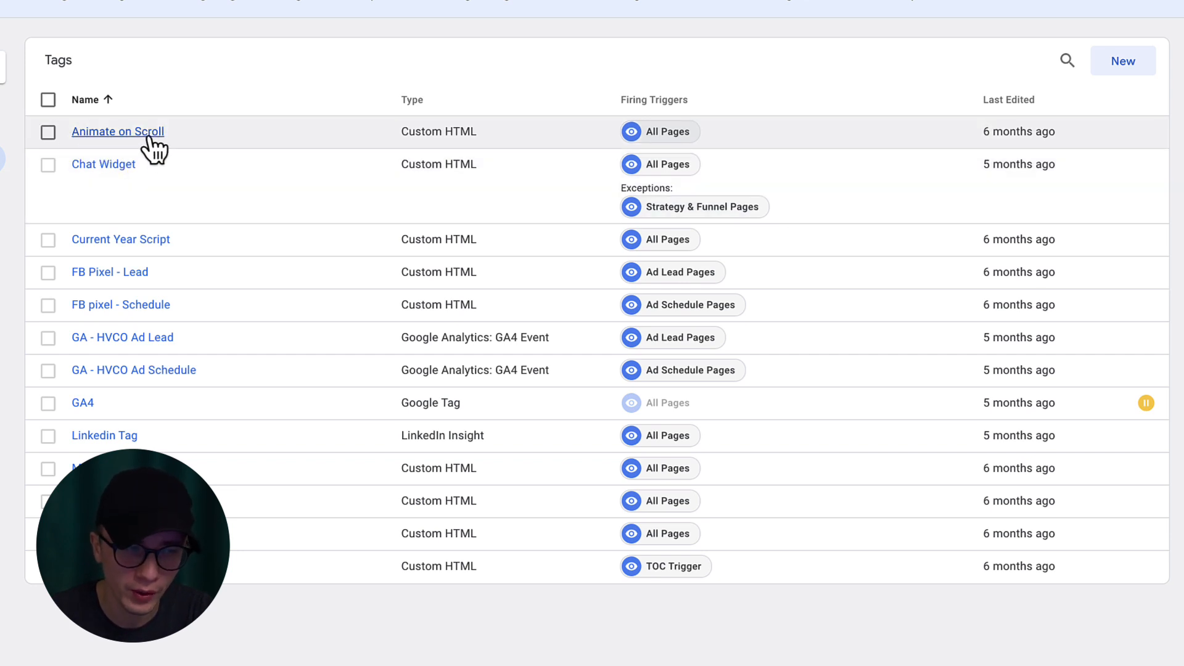
{"action": "mouse_move", "coordinate": [103, 164]}
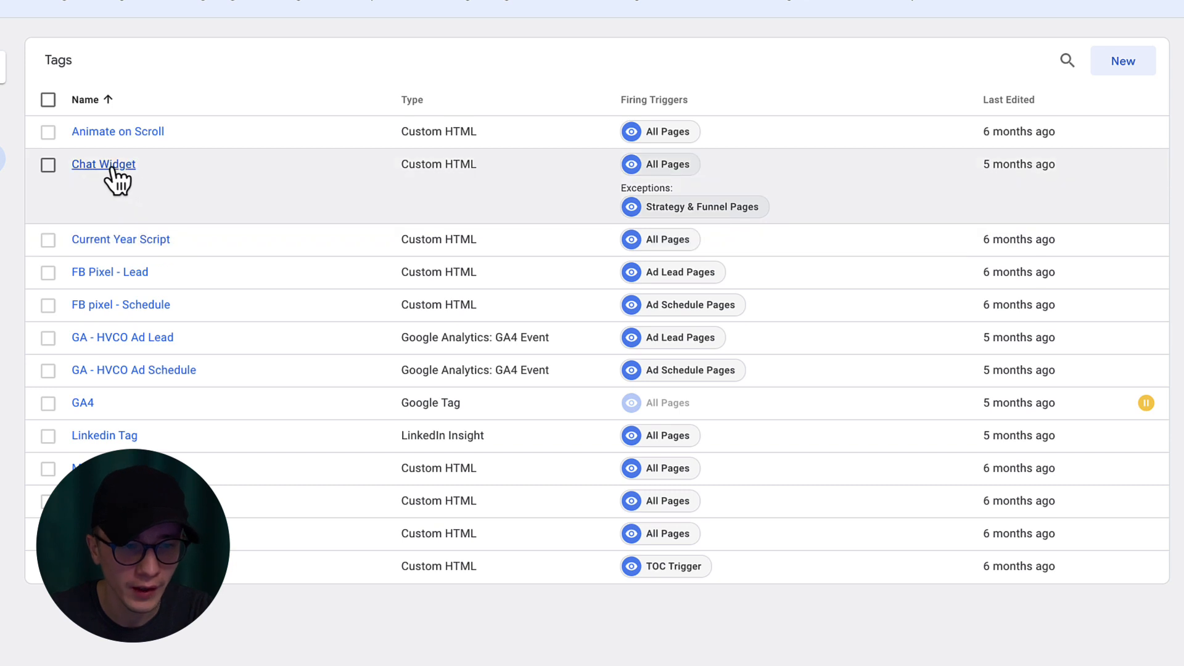
{"action": "mouse_move", "coordinate": [136, 210]}
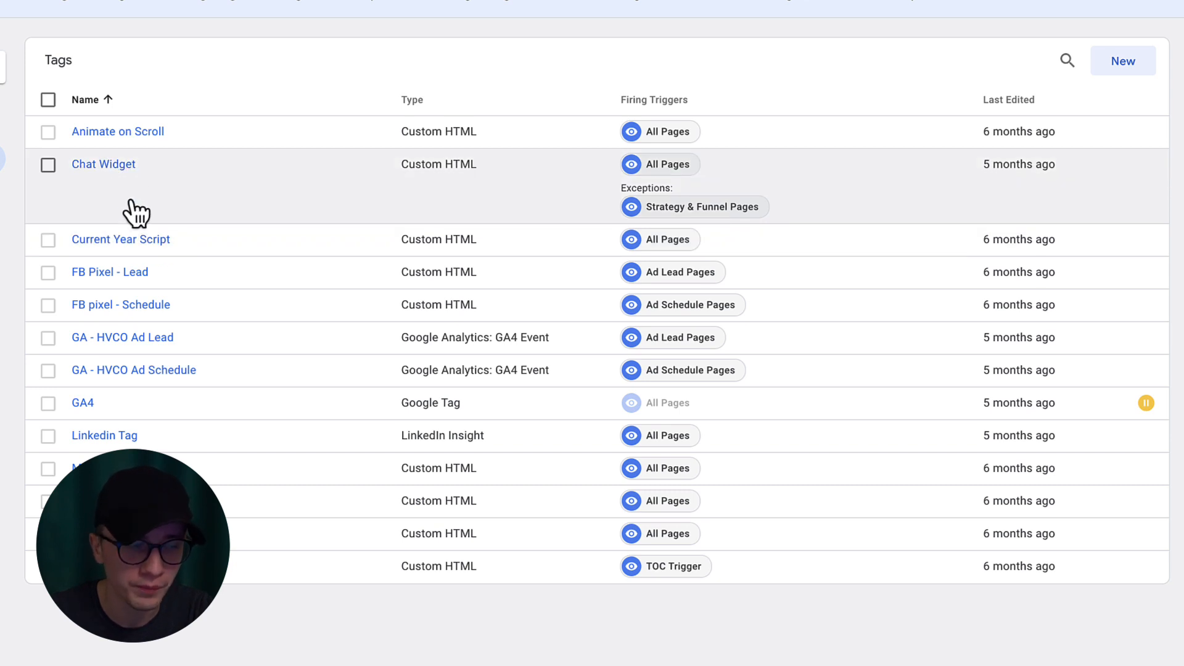
{"action": "mouse_move", "coordinate": [120, 239]}
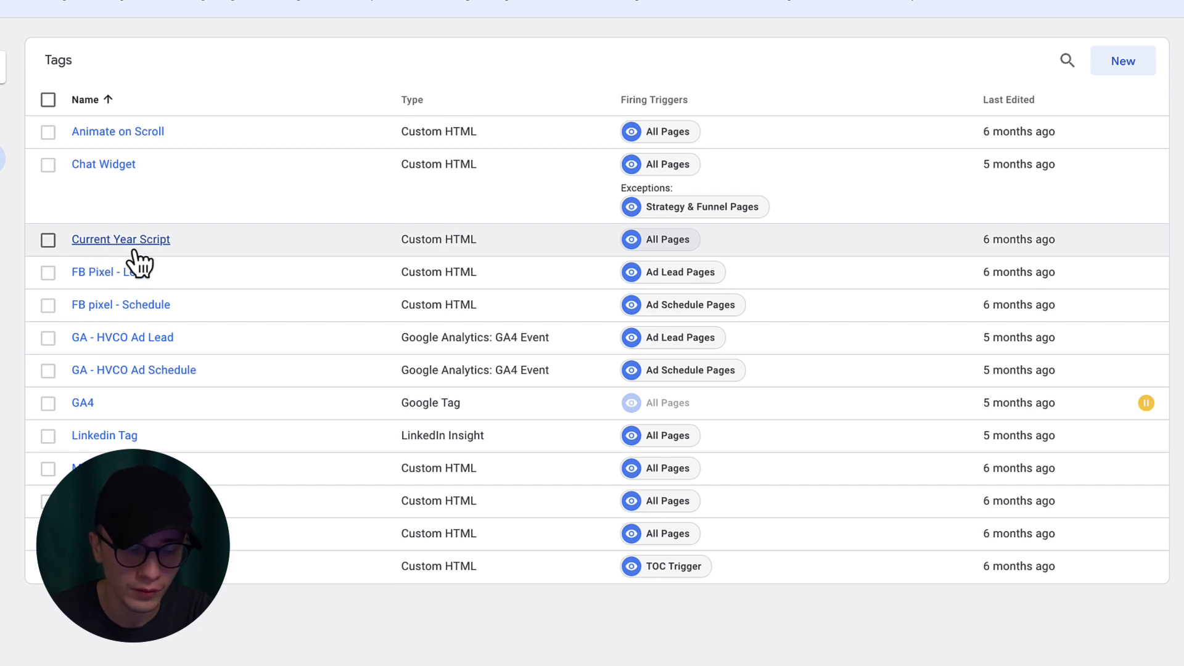
{"action": "mouse_move", "coordinate": [110, 271]}
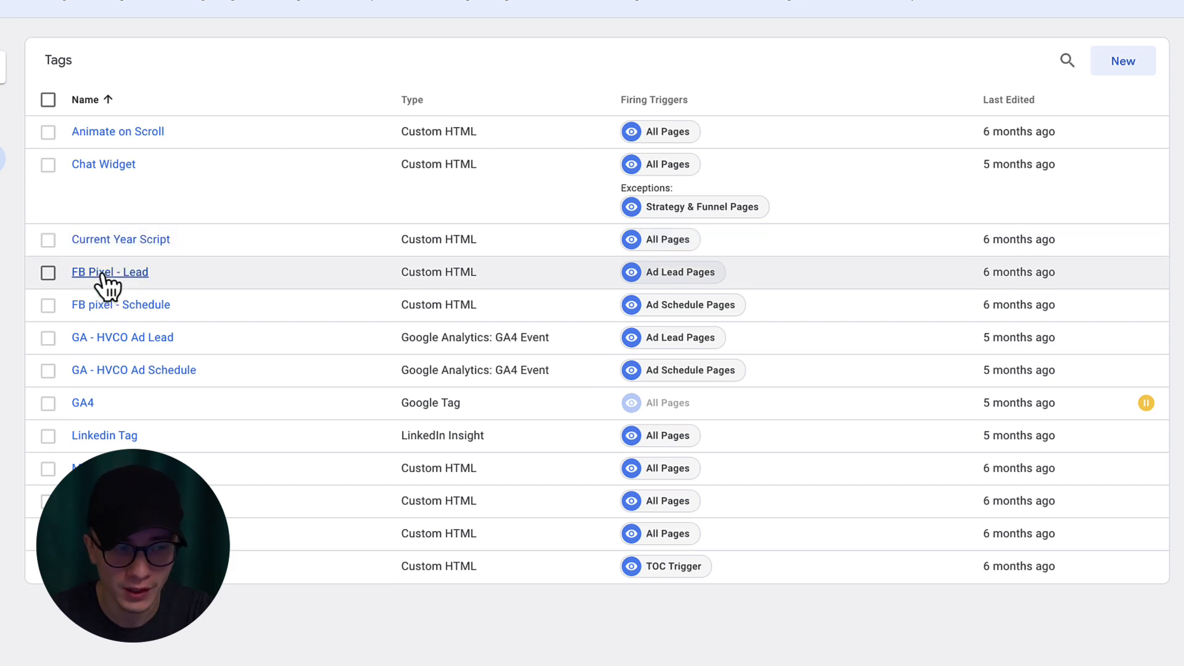
{"action": "mouse_move", "coordinate": [96, 294]}
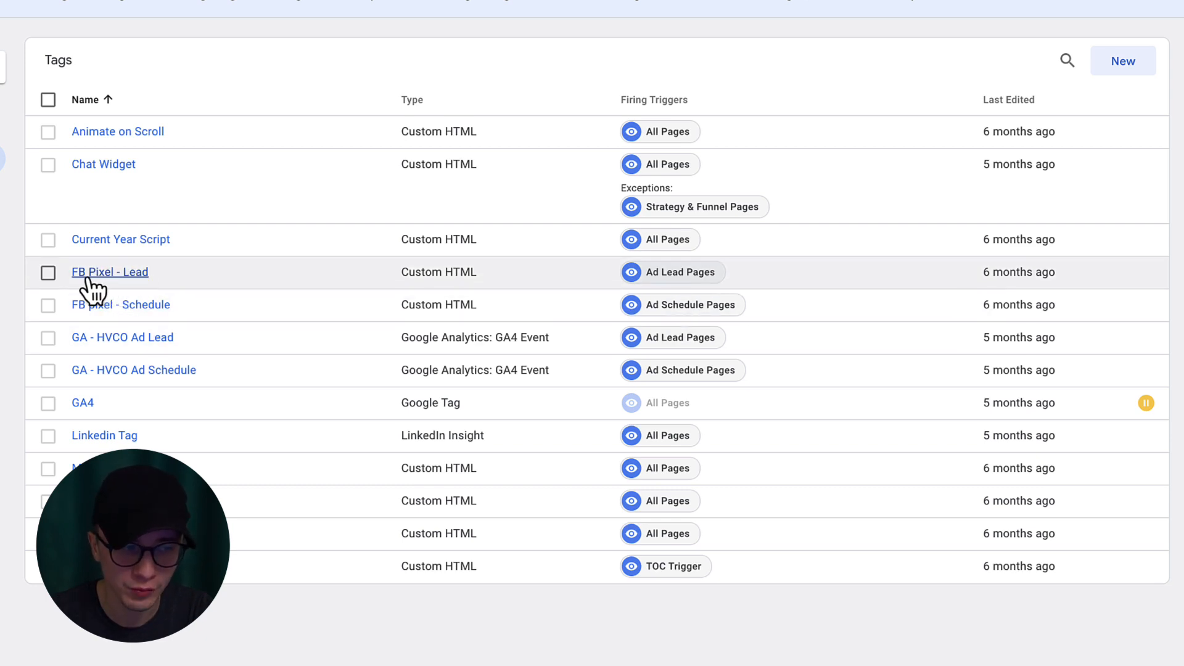
{"action": "mouse_move", "coordinate": [132, 284]}
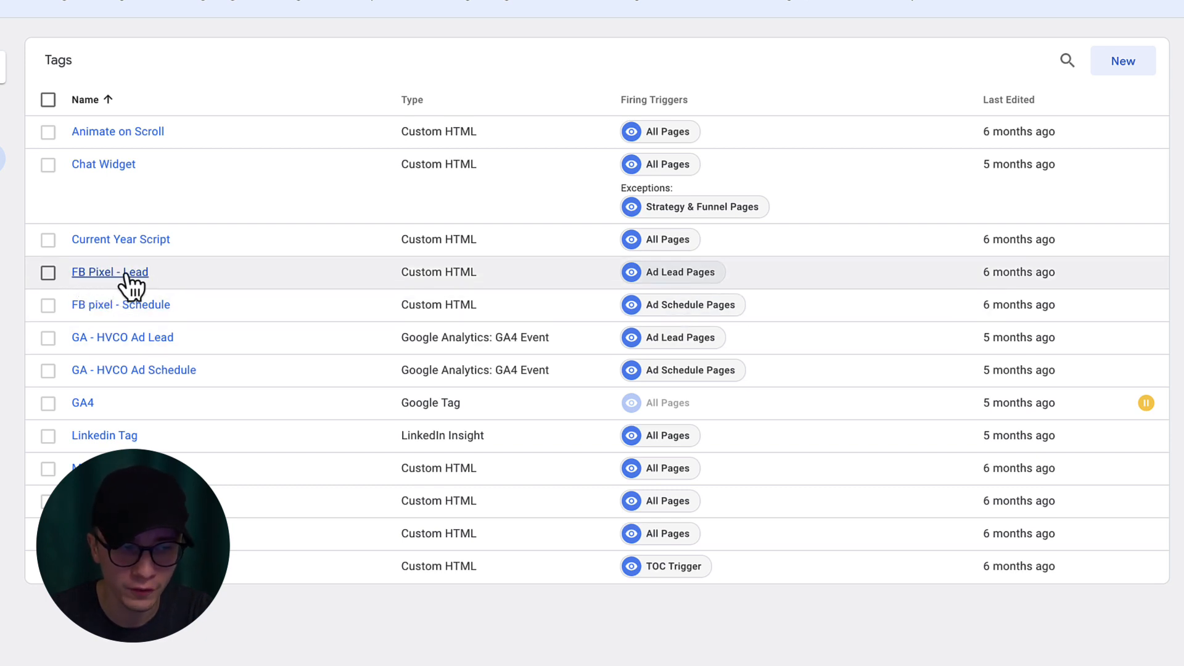
{"action": "mouse_move", "coordinate": [120, 304]}
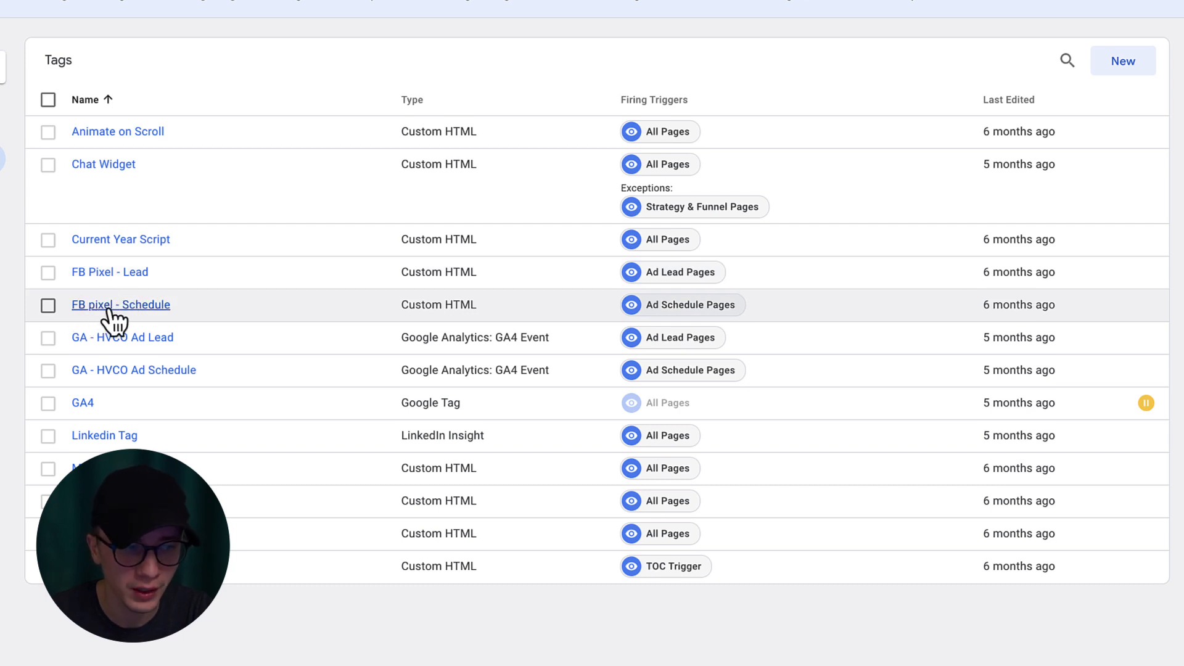
{"action": "mouse_move", "coordinate": [122, 338]}
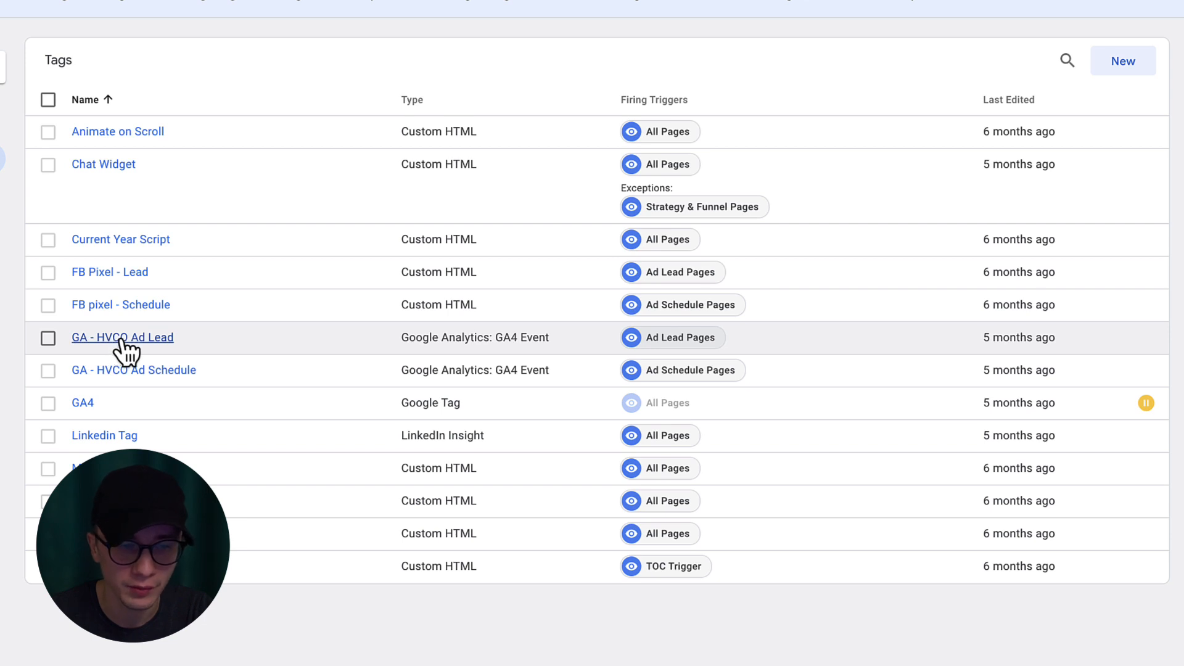
{"action": "mouse_move", "coordinate": [122, 402]}
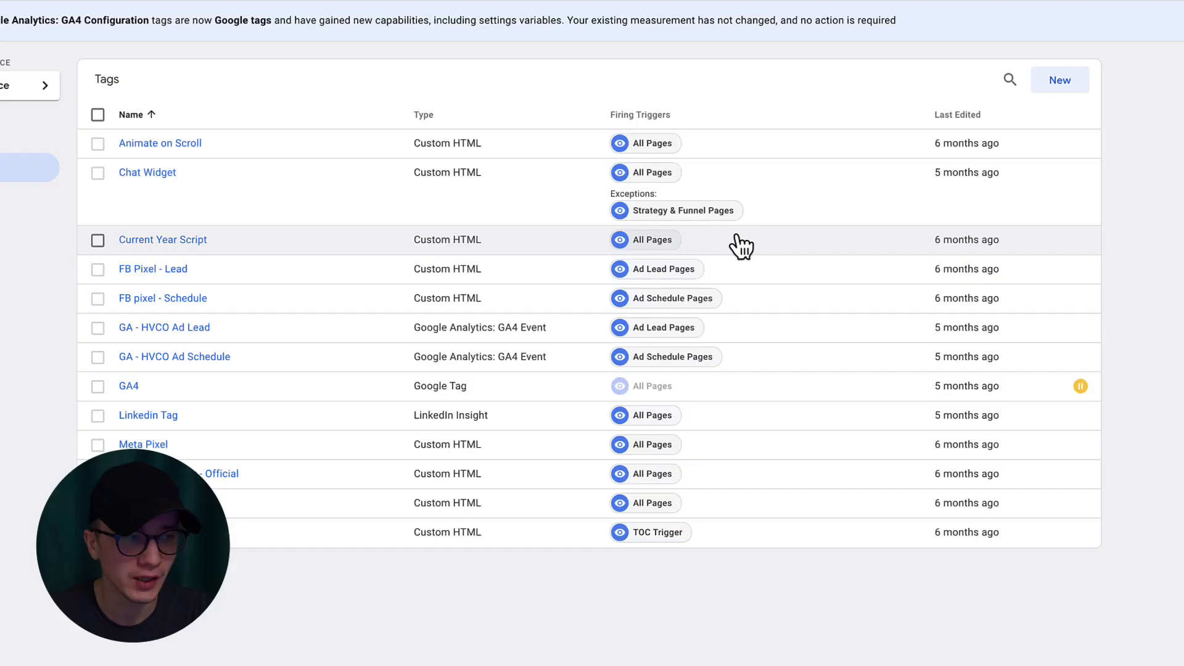
{"action": "mouse_move", "coordinate": [953, 164]}
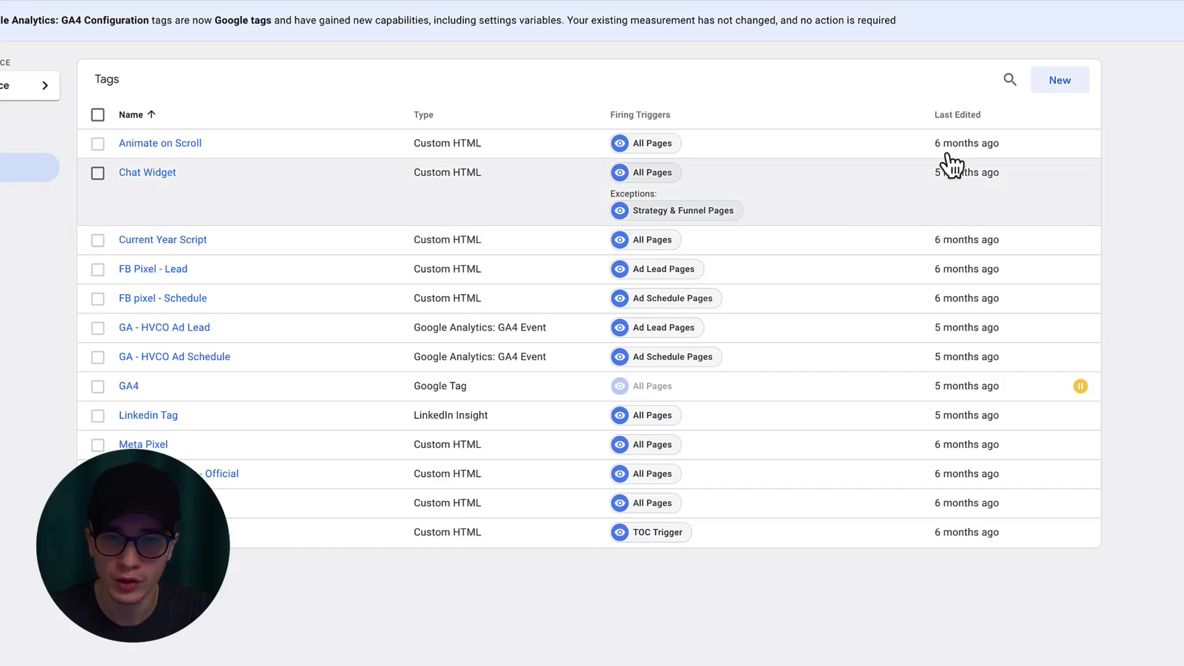
{"action": "left_click", "coordinate": [1058, 79]}
{"action": "type", "text": "Custom script"}
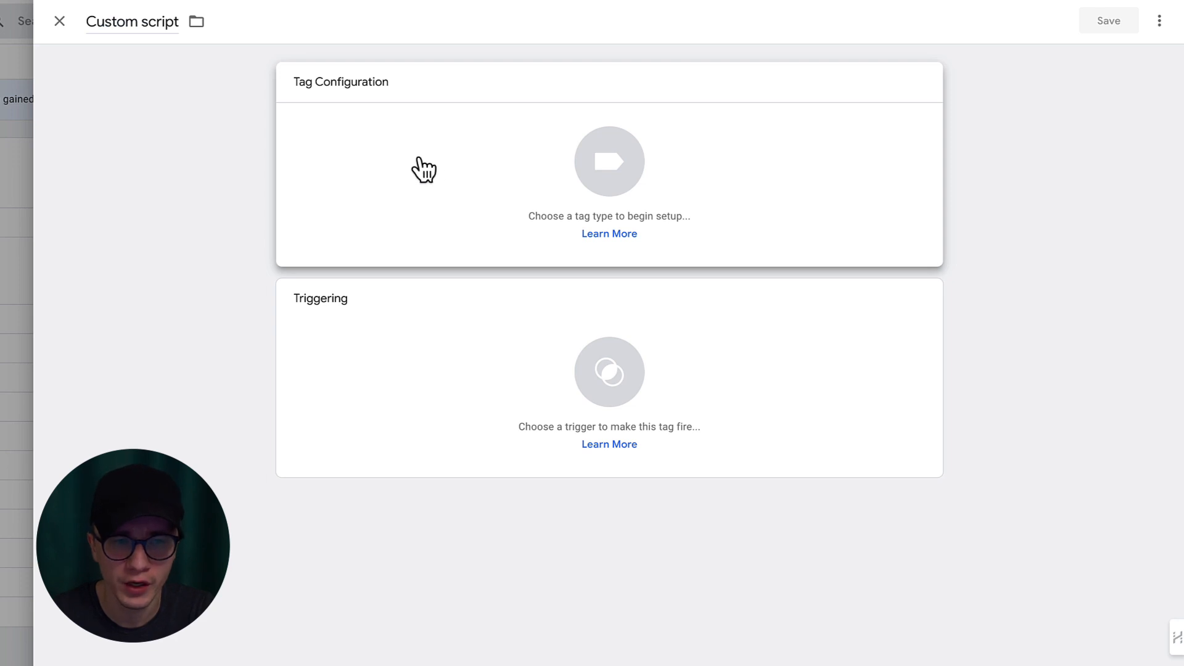
- Set the Custom script tag's type to Custom HTML under Custom
{"action": "left_click", "coordinate": [608, 161]}
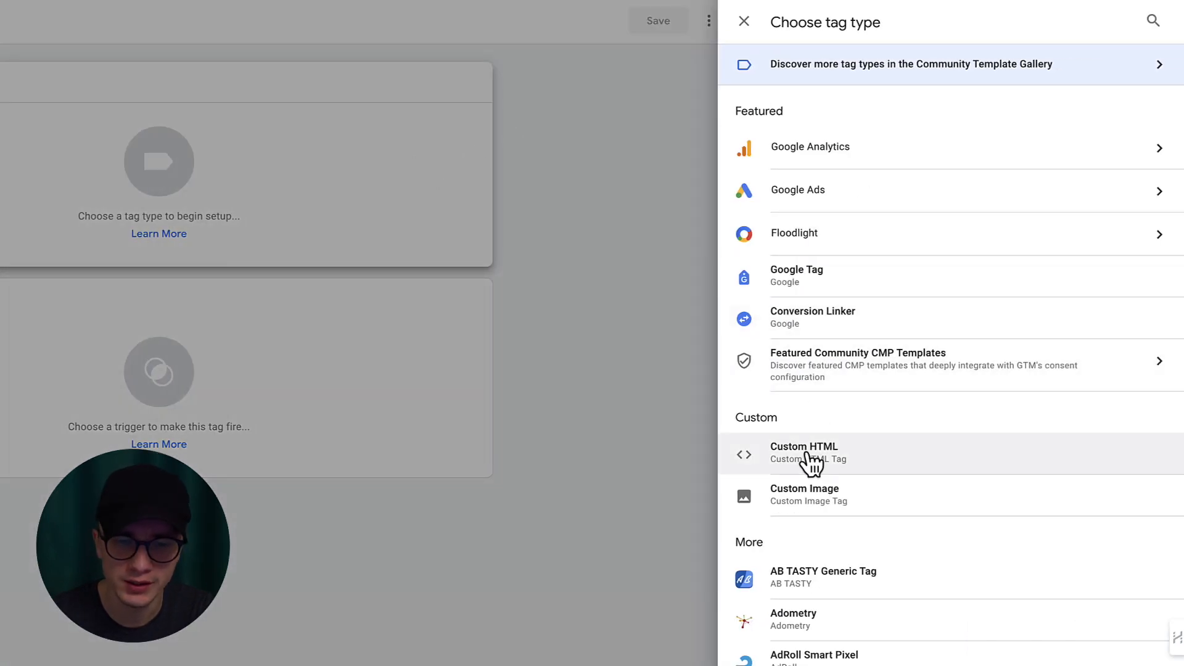
{"action": "left_click", "coordinate": [802, 453]}
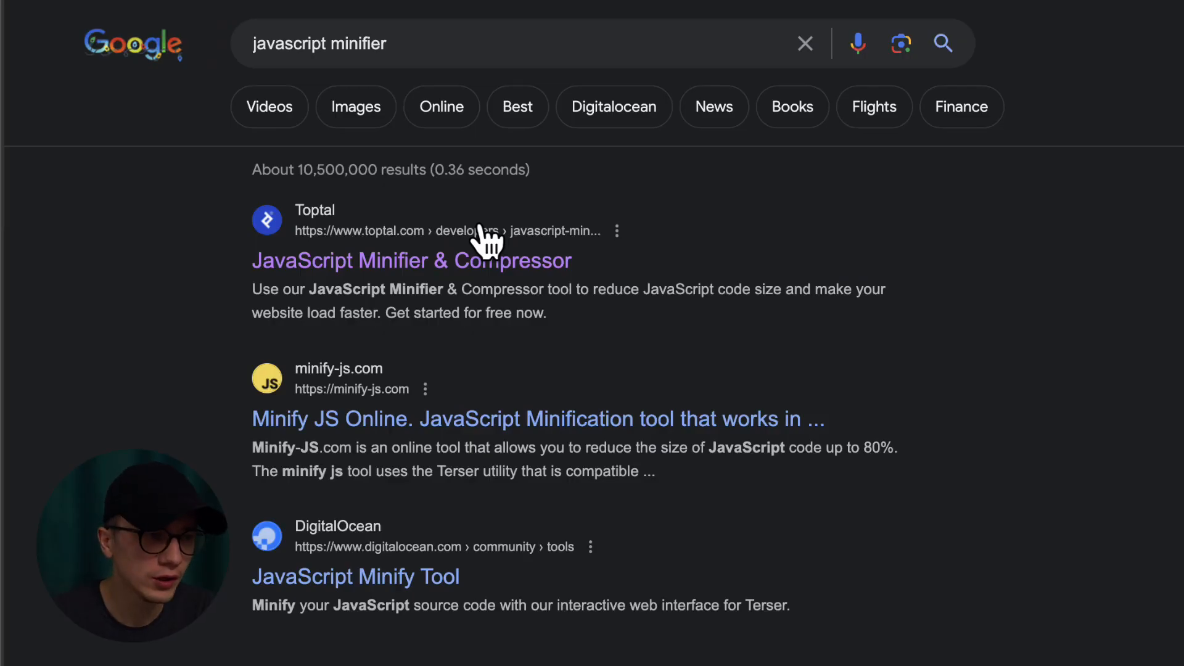
{"action": "mouse_move", "coordinate": [340, 264]}
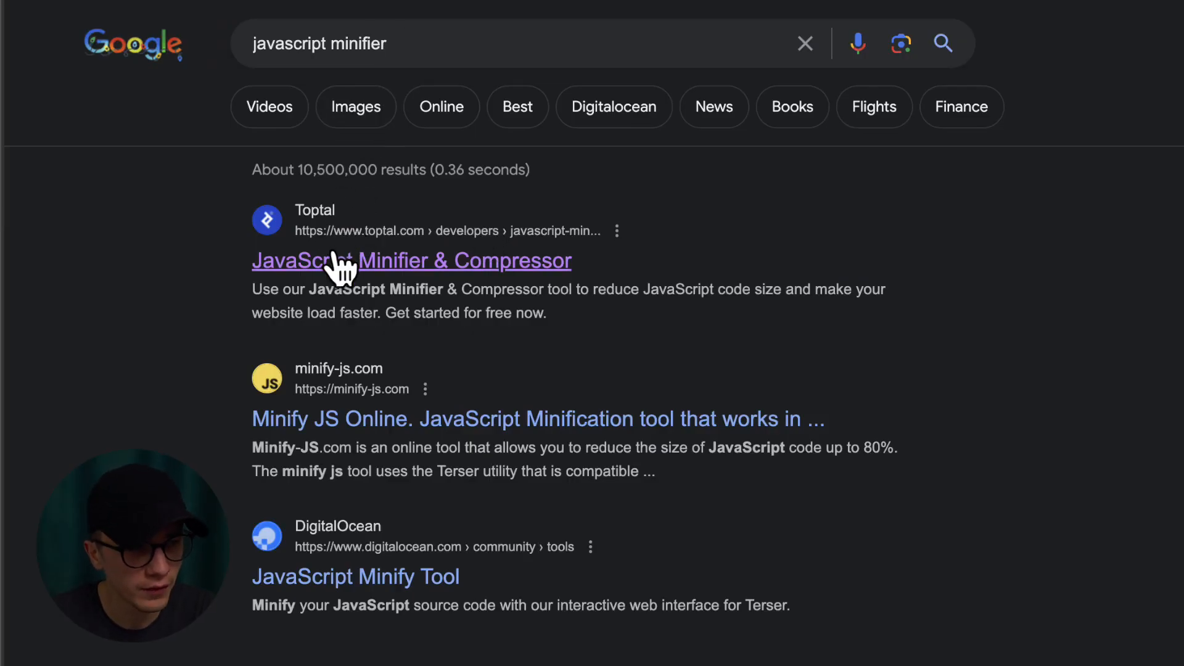
{"action": "mouse_move", "coordinate": [310, 235]}
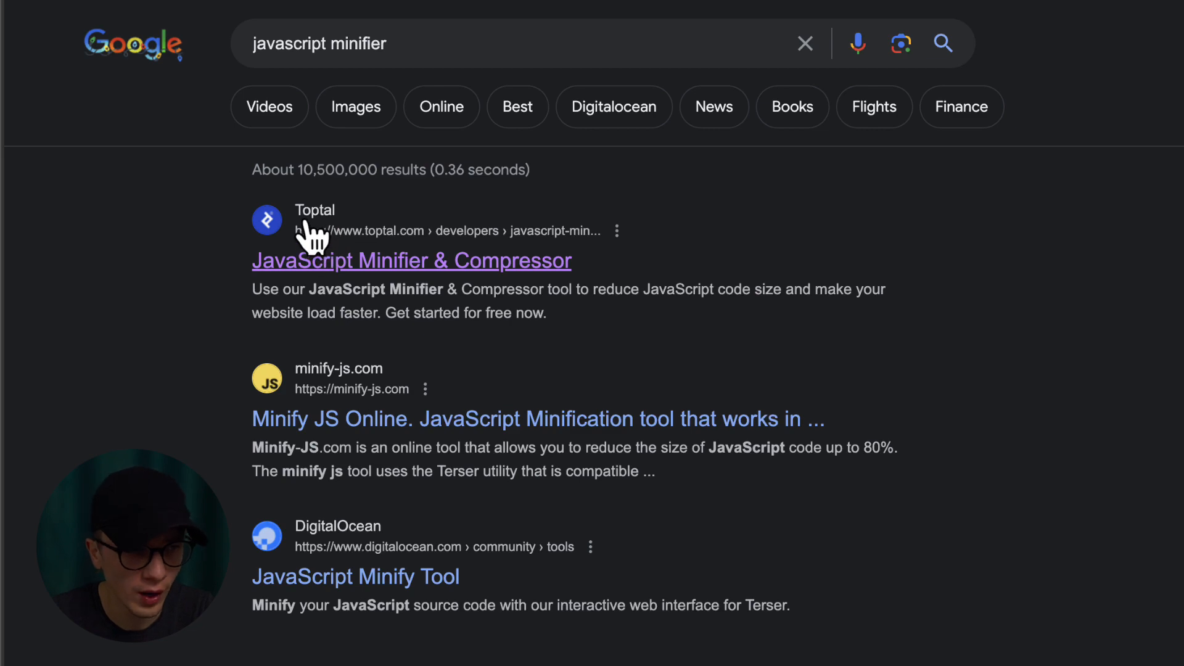
- Open Toptal's JavaScript Minifier & Compressor from the javascript minifier search results
{"action": "left_click", "coordinate": [412, 260]}
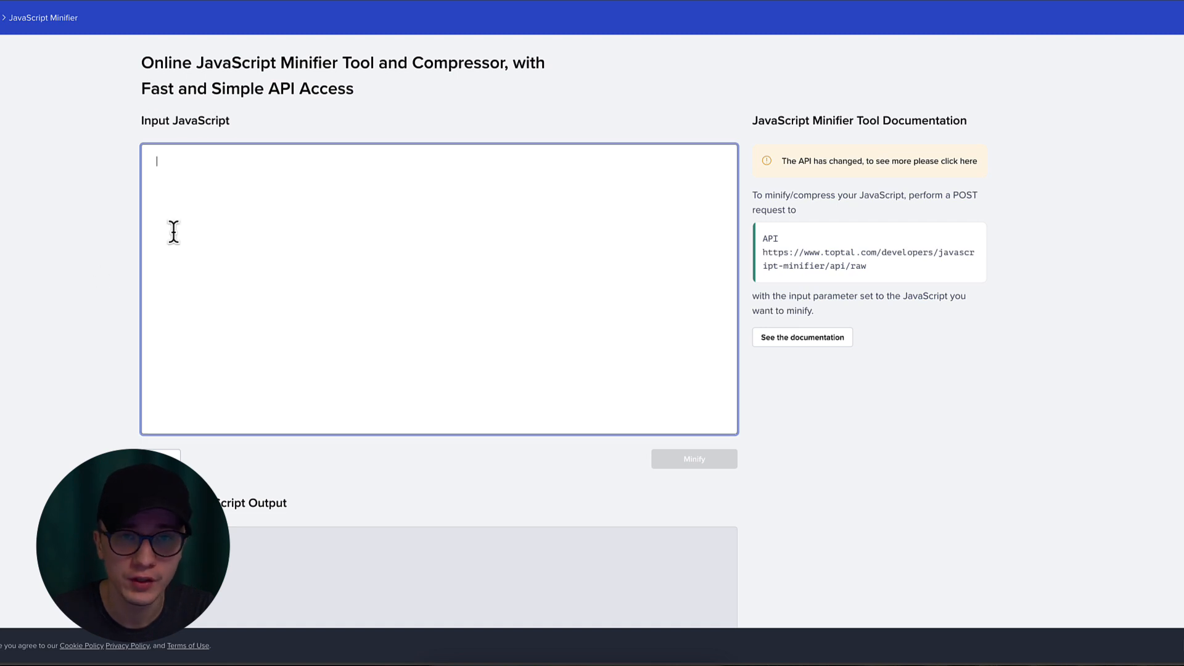
{"action": "scroll", "scroll_direction": "down", "scroll_amount": 3}
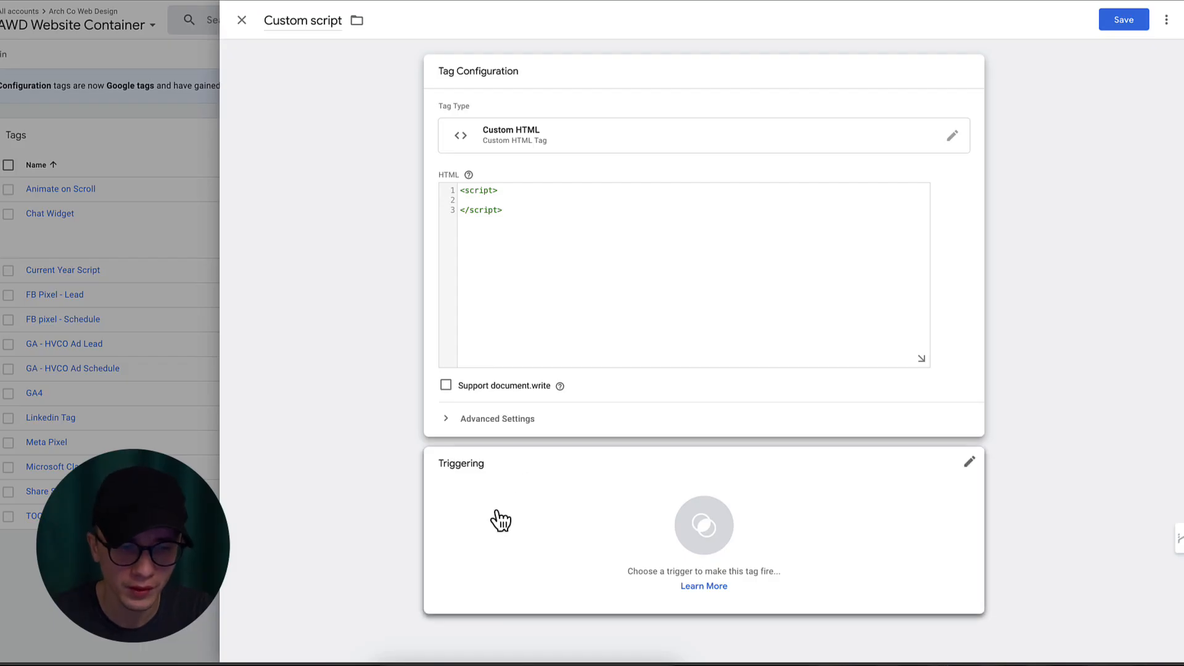
- Assign the All Pages trigger to the Custom script tag
{"action": "left_click", "coordinate": [703, 529]}
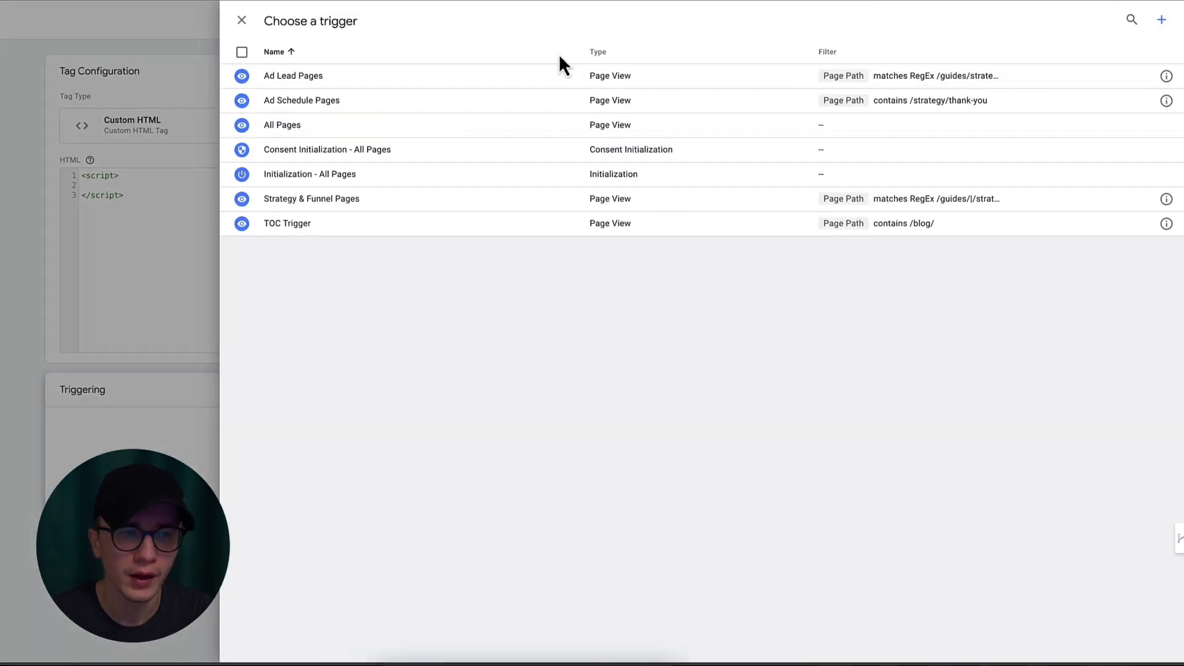
{"action": "mouse_move", "coordinate": [291, 129]}
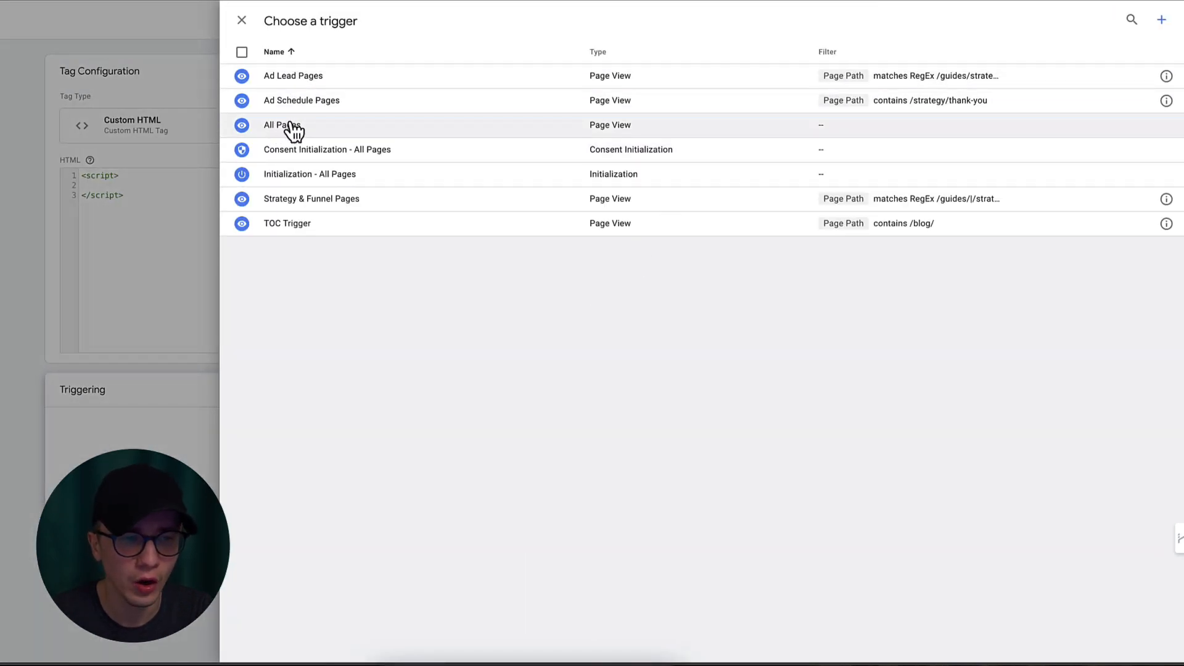
{"action": "left_click", "coordinate": [282, 124]}
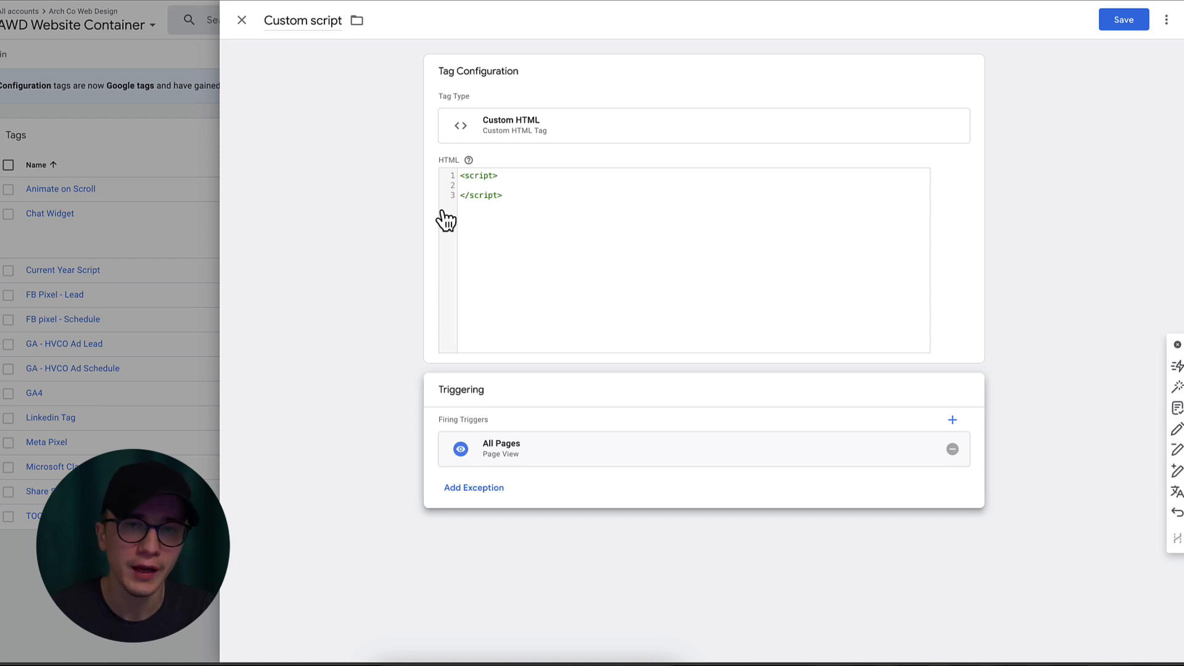
{"action": "mouse_move", "coordinate": [365, 179]}
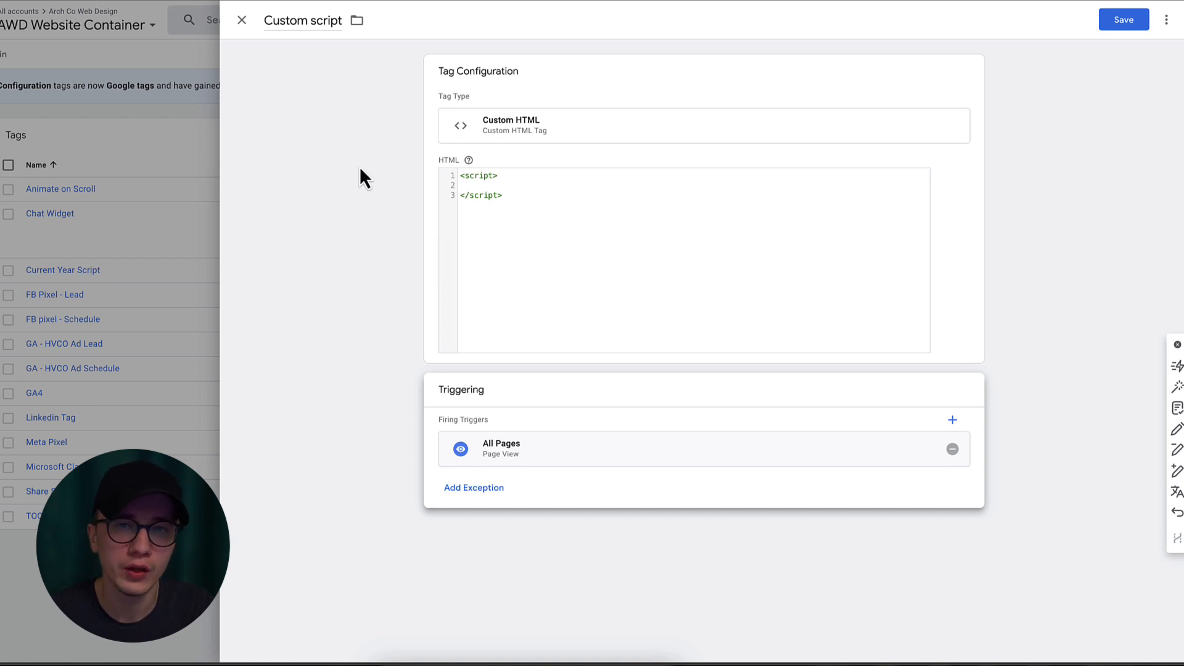
{"action": "mouse_move", "coordinate": [355, 197]}
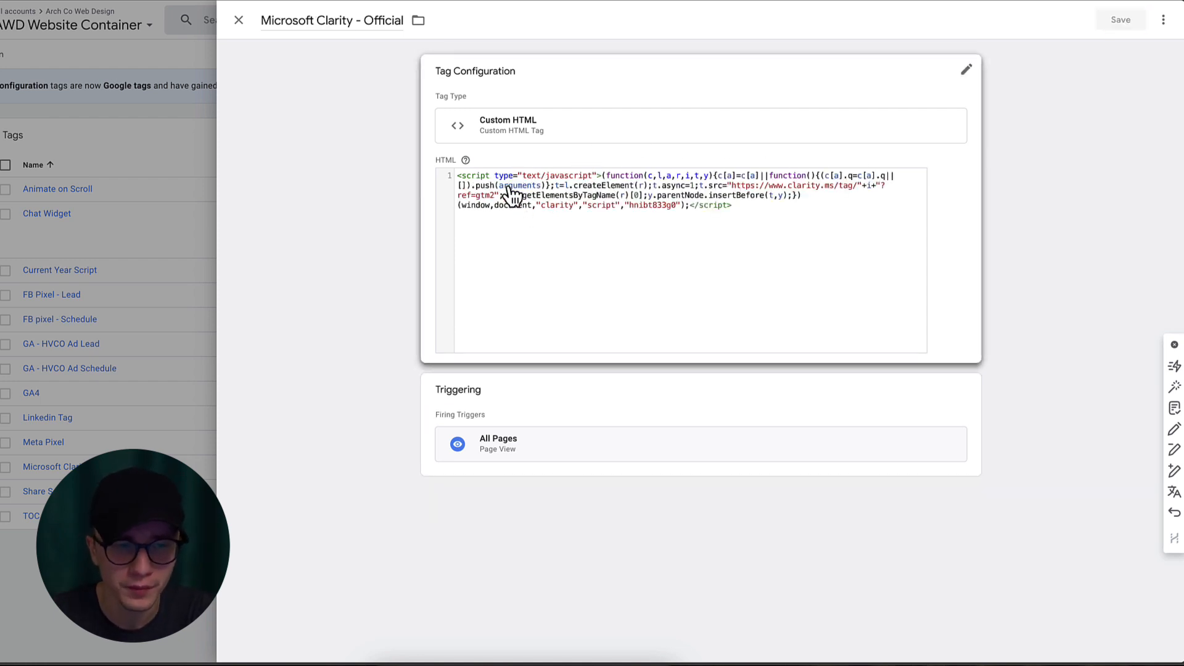
{"action": "mouse_move", "coordinate": [500, 190]}
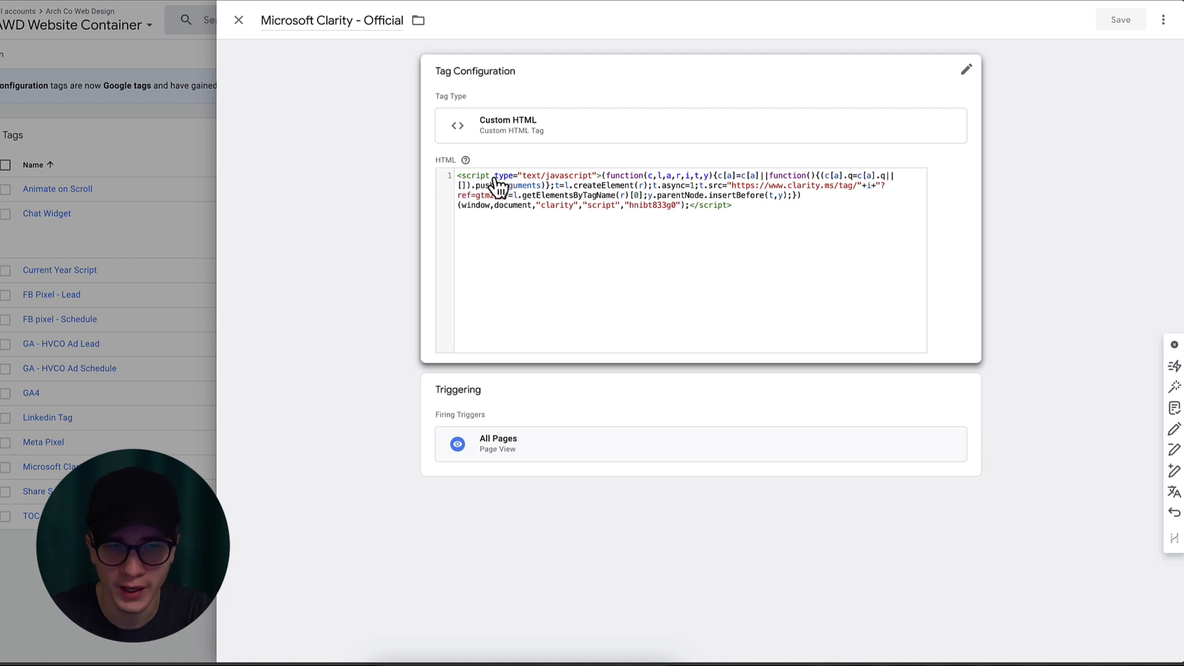
{"action": "mouse_move", "coordinate": [608, 185]}
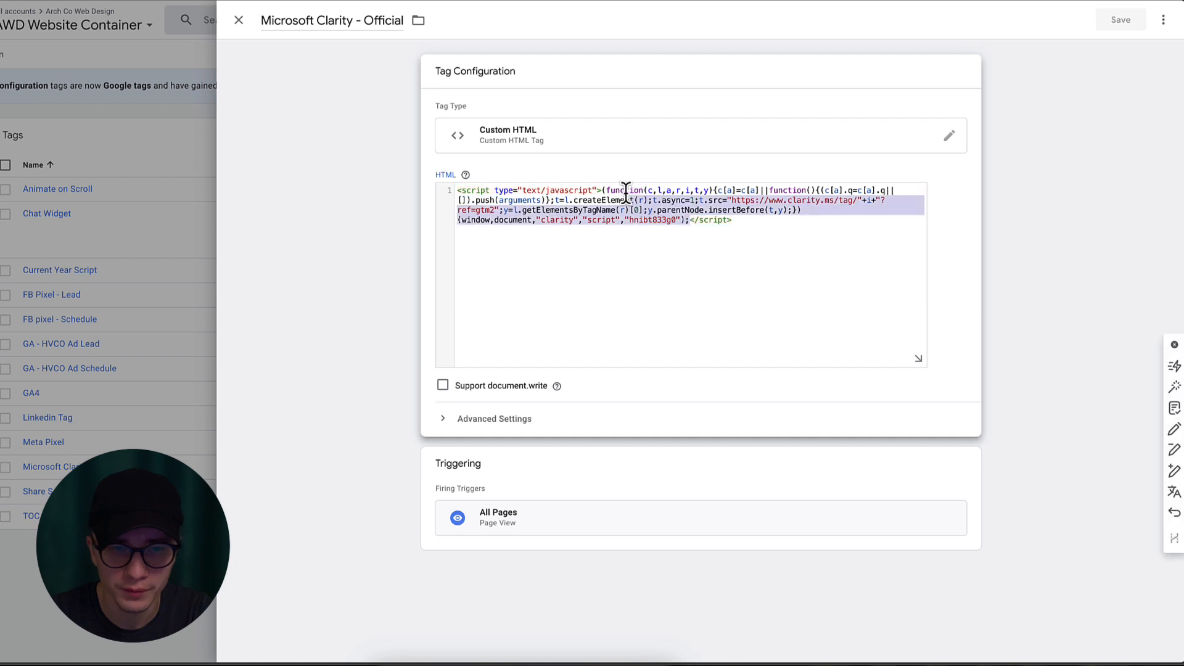
- Inspect the Microsoft Clarity tag's HTML, then return to the workspace overview
{"action": "left_click", "coordinate": [58, 189]}
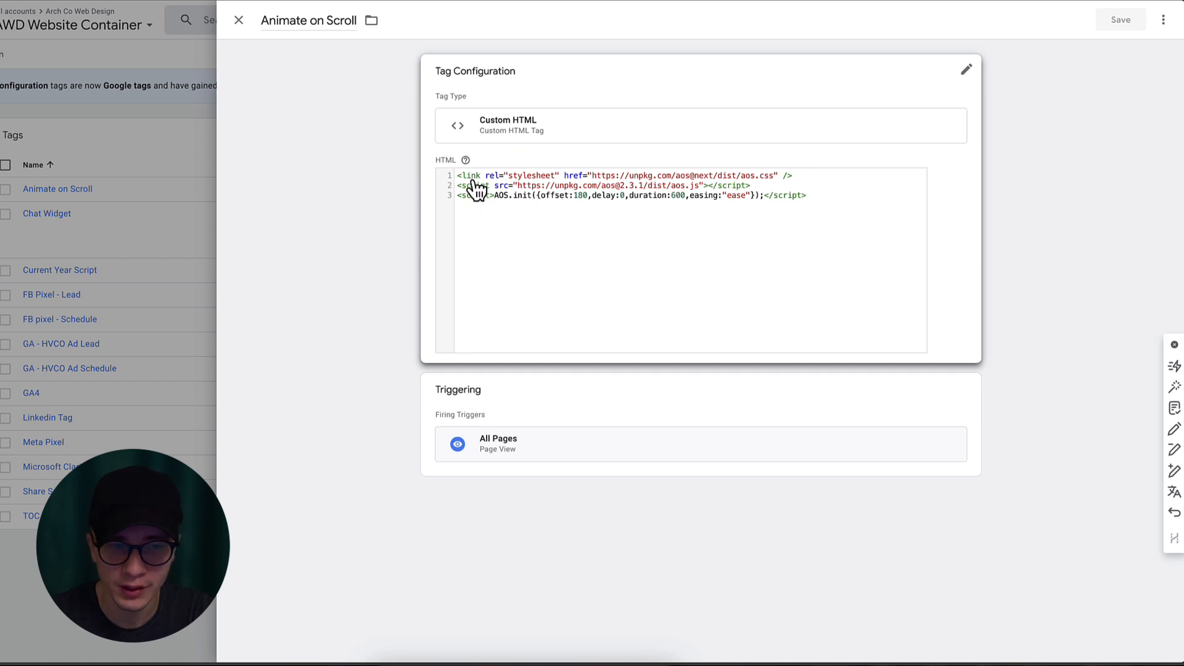
{"action": "mouse_move", "coordinate": [472, 187]}
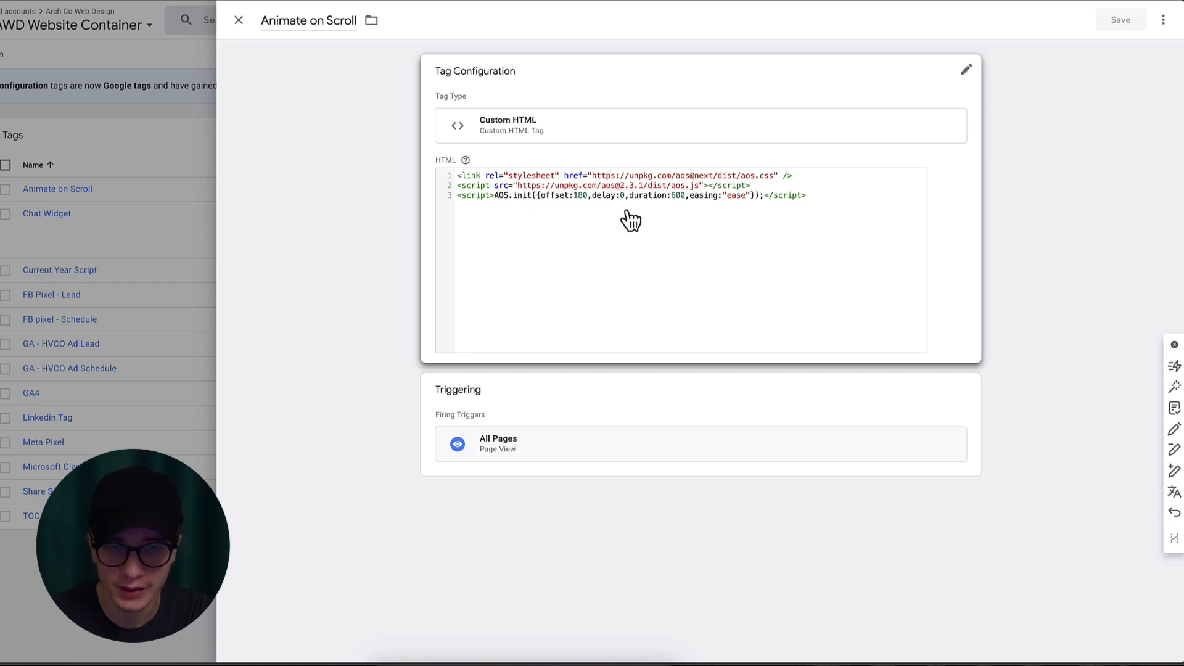
{"action": "left_click", "coordinate": [238, 19]}
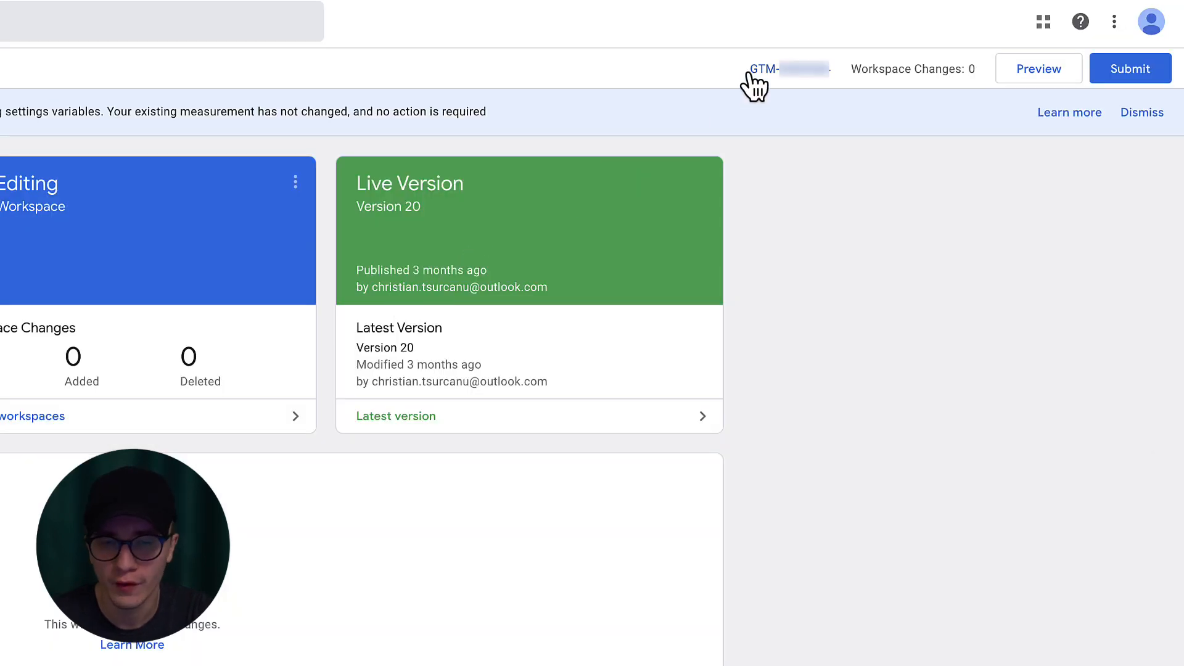
- Copy the GTM container ID from the workspace header for the lazy-load script's GTMCode
{"action": "right_click", "coordinate": [783, 70]}
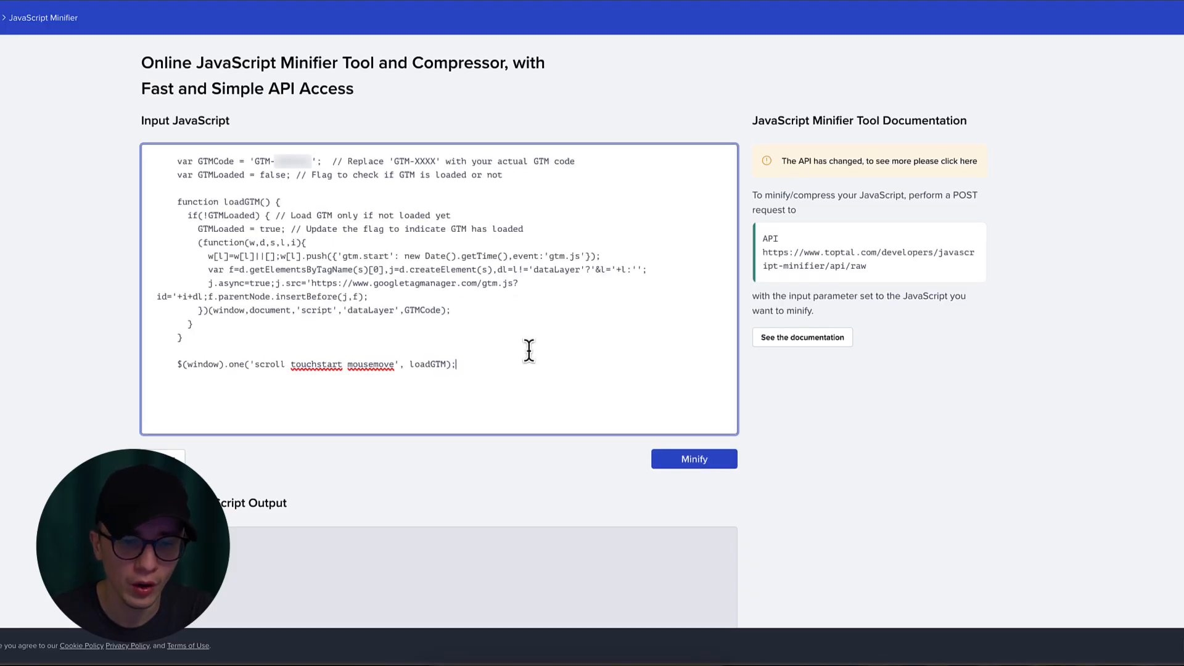
- Minify the lazy-load GTM script and copy the one-line output to the clipboard
{"action": "left_click", "coordinate": [692, 459]}
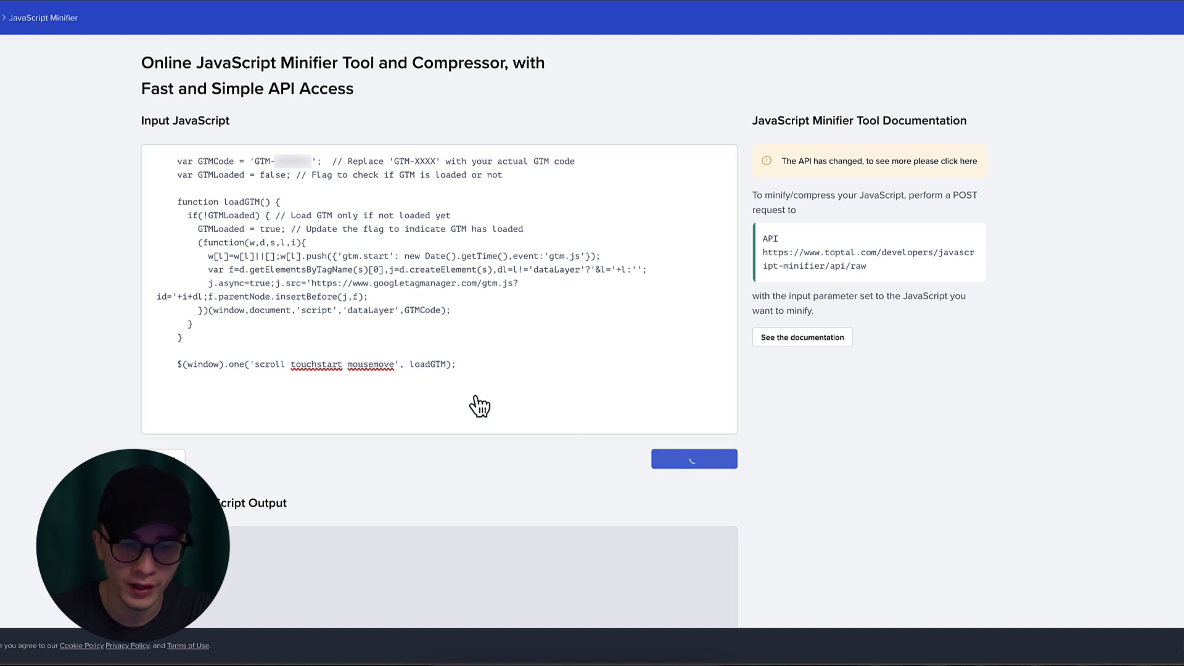
{"action": "scroll", "scroll_direction": "down", "scroll_amount": 3}
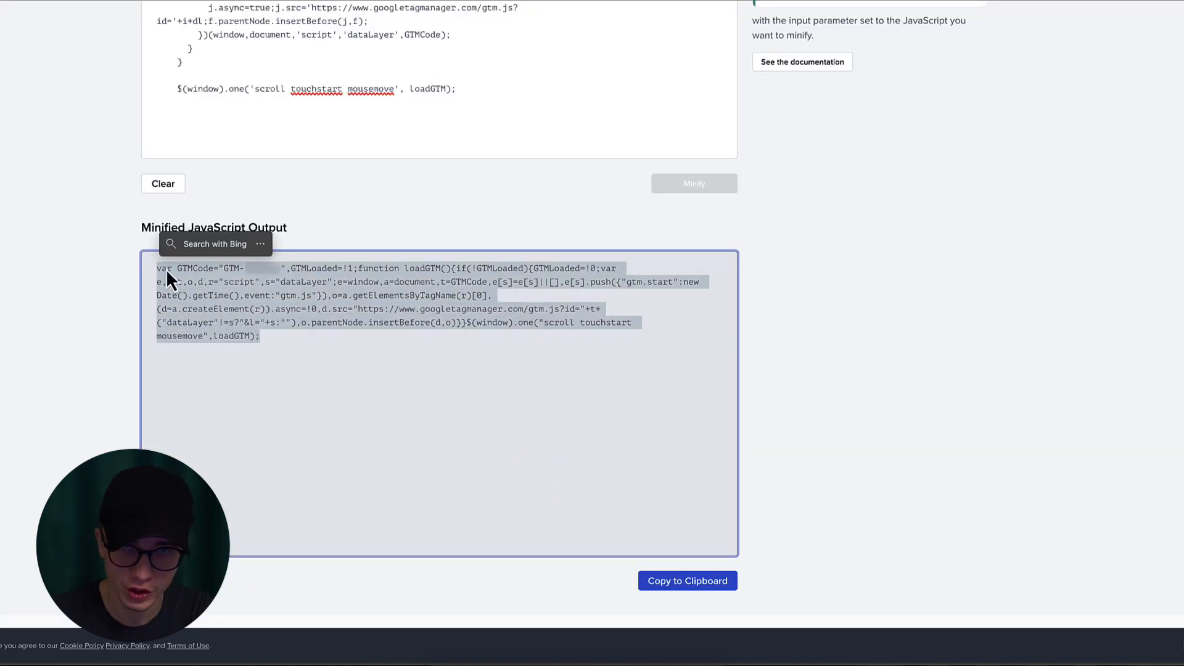
{"action": "mouse_move", "coordinate": [386, 382]}
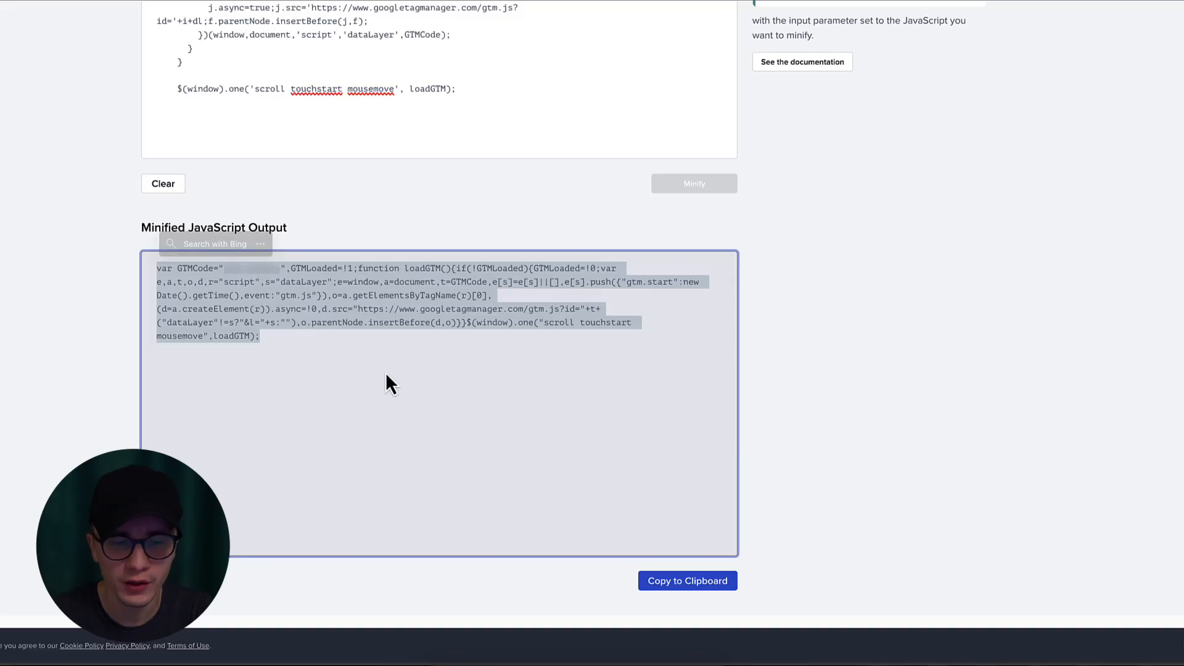
{"action": "left_click", "coordinate": [687, 581]}
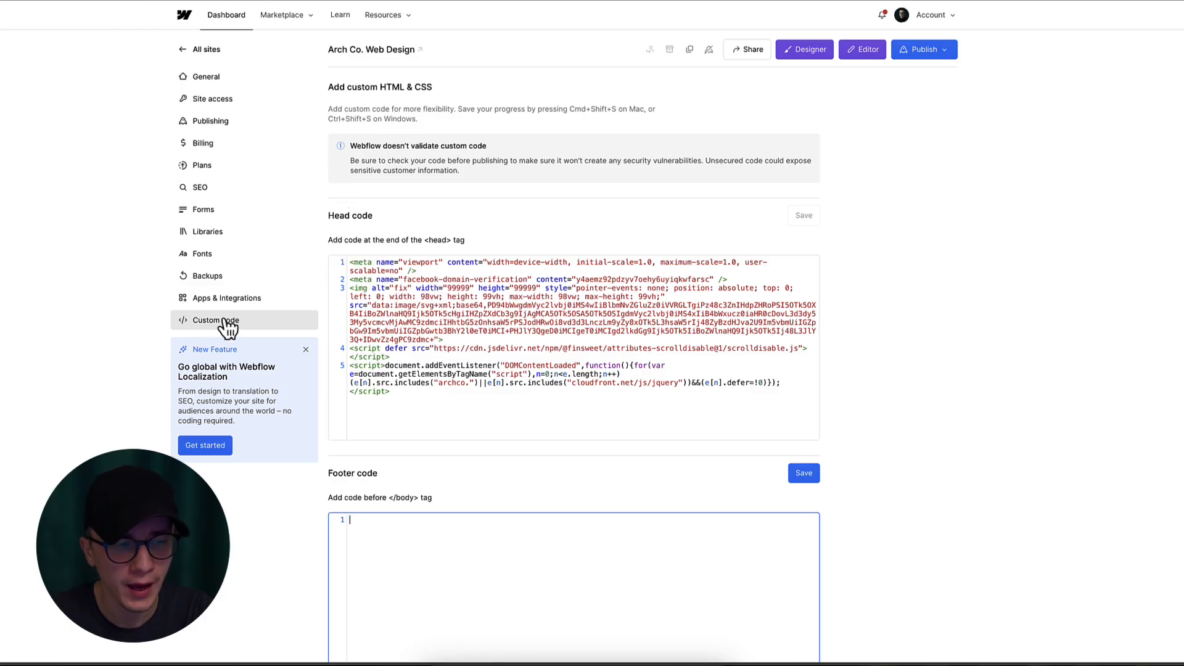
{"action": "mouse_move", "coordinate": [470, 191]}
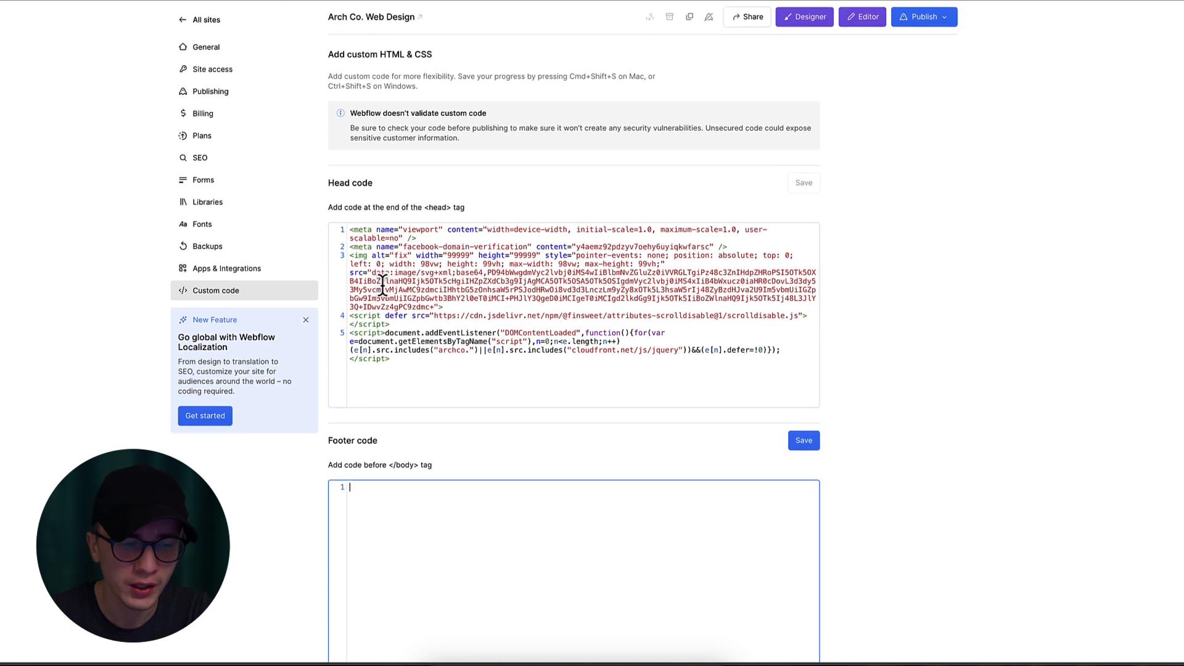
- Add an empty <script></script> block in the site's Footer code editor
{"action": "scroll", "scroll_direction": "down", "scroll_amount": 3}
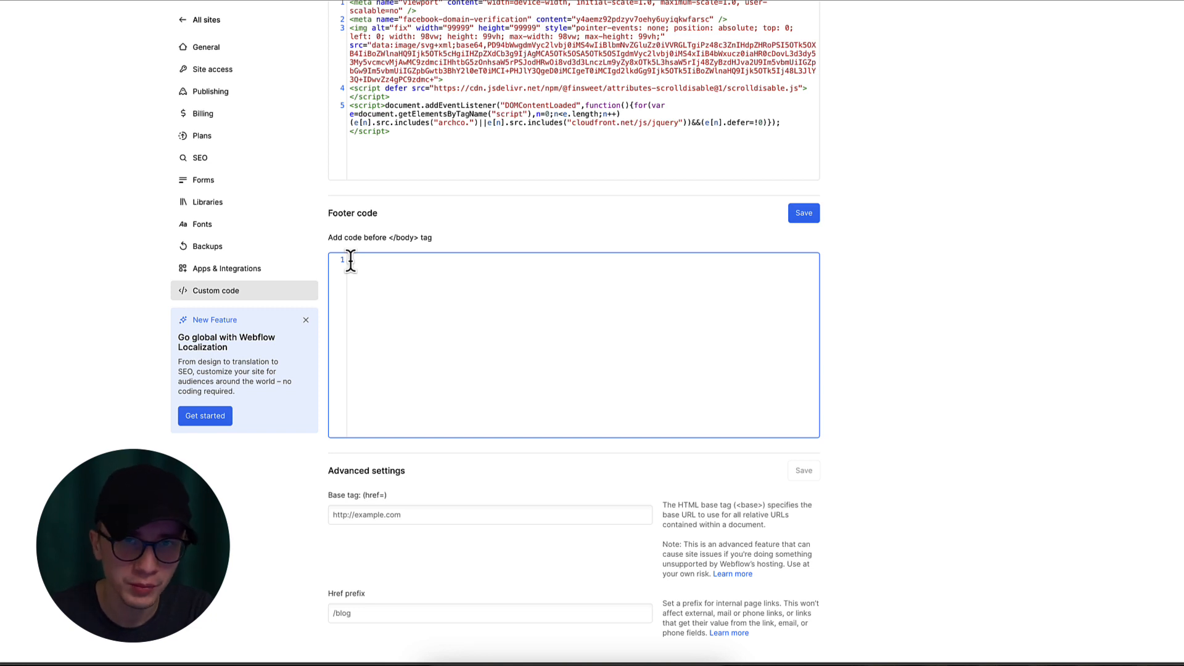
{"action": "type", "text": "<script></script>"}
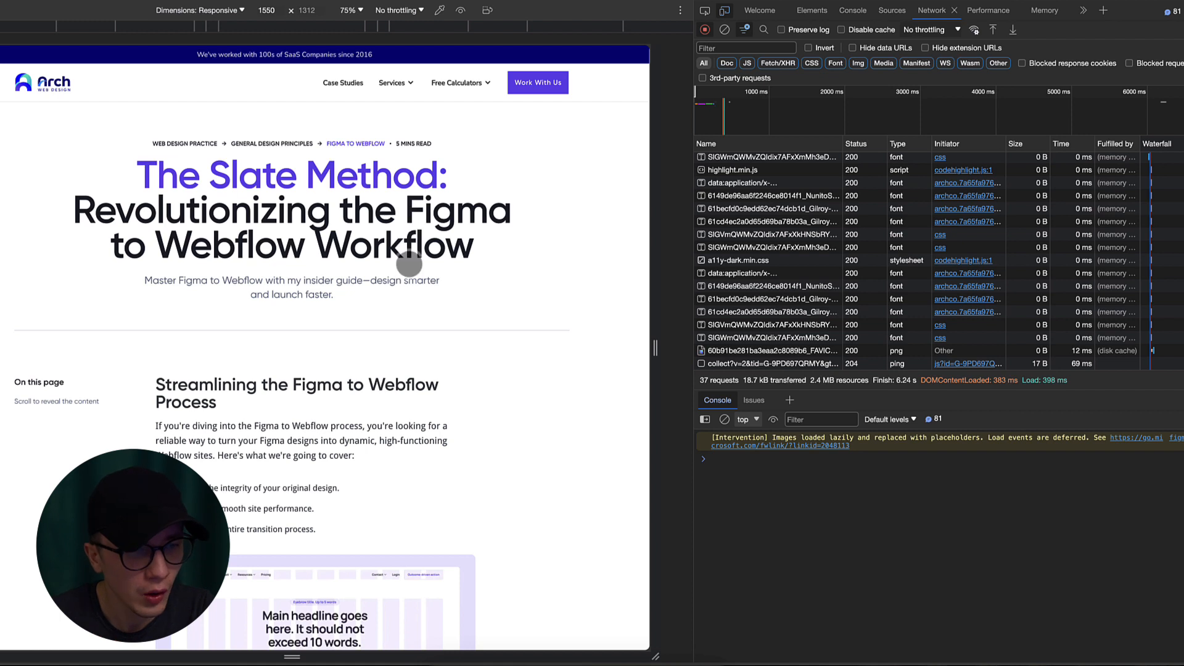
{"action": "mouse_move", "coordinate": [406, 276]}
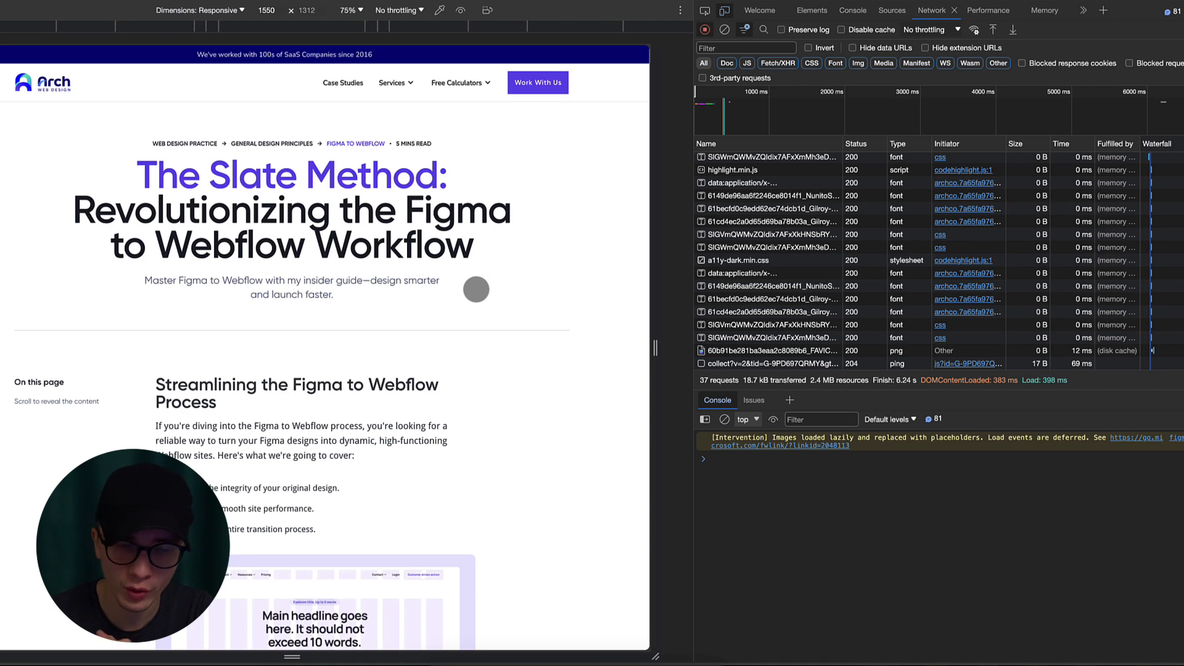
{"action": "mouse_move", "coordinate": [705, 238]}
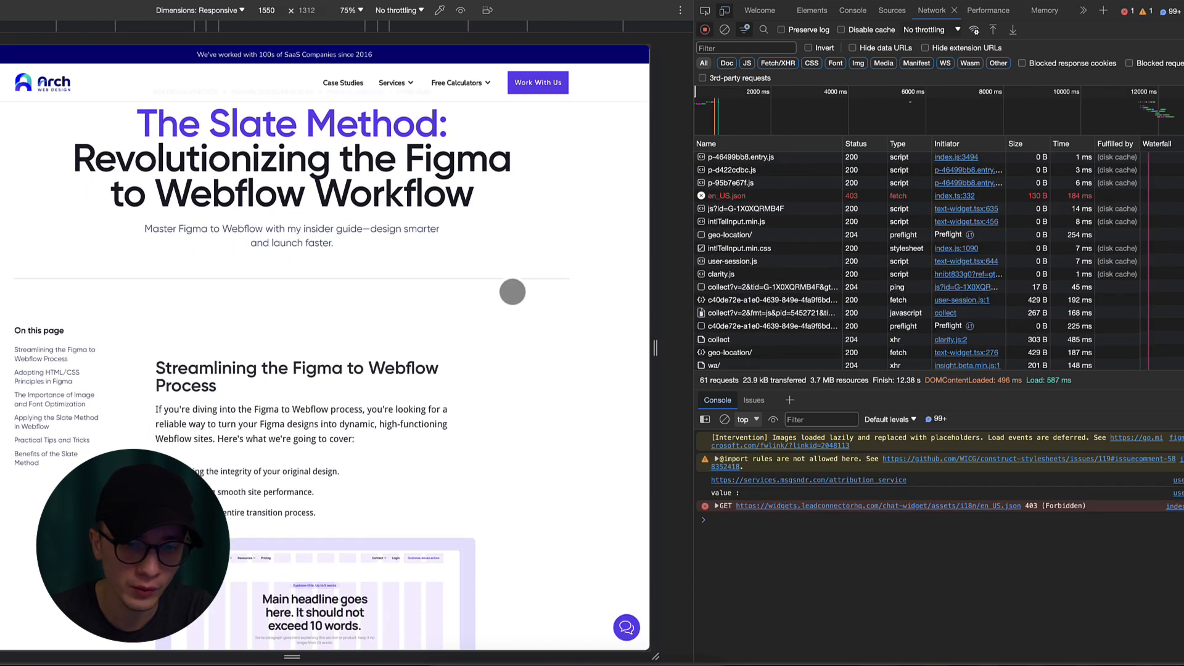
- Scroll the article so deferred requests like clarity.js and gtm appear in Network
{"action": "scroll", "scroll_direction": "down", "scroll_amount": 3}
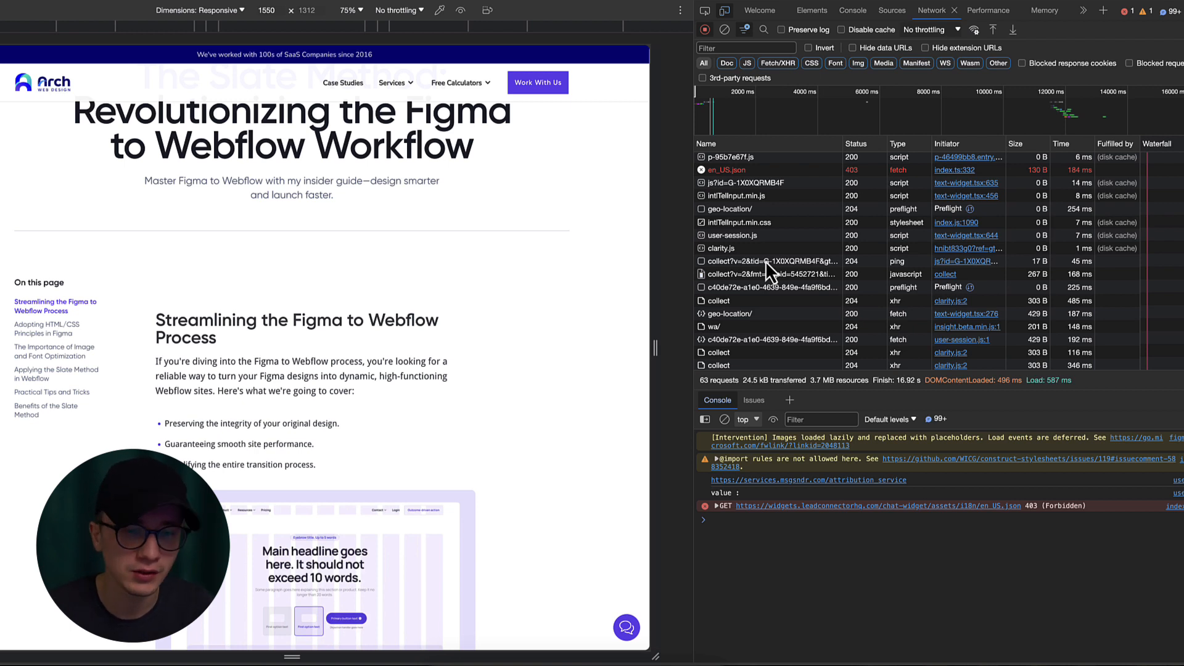
{"action": "mouse_move", "coordinate": [743, 227]}
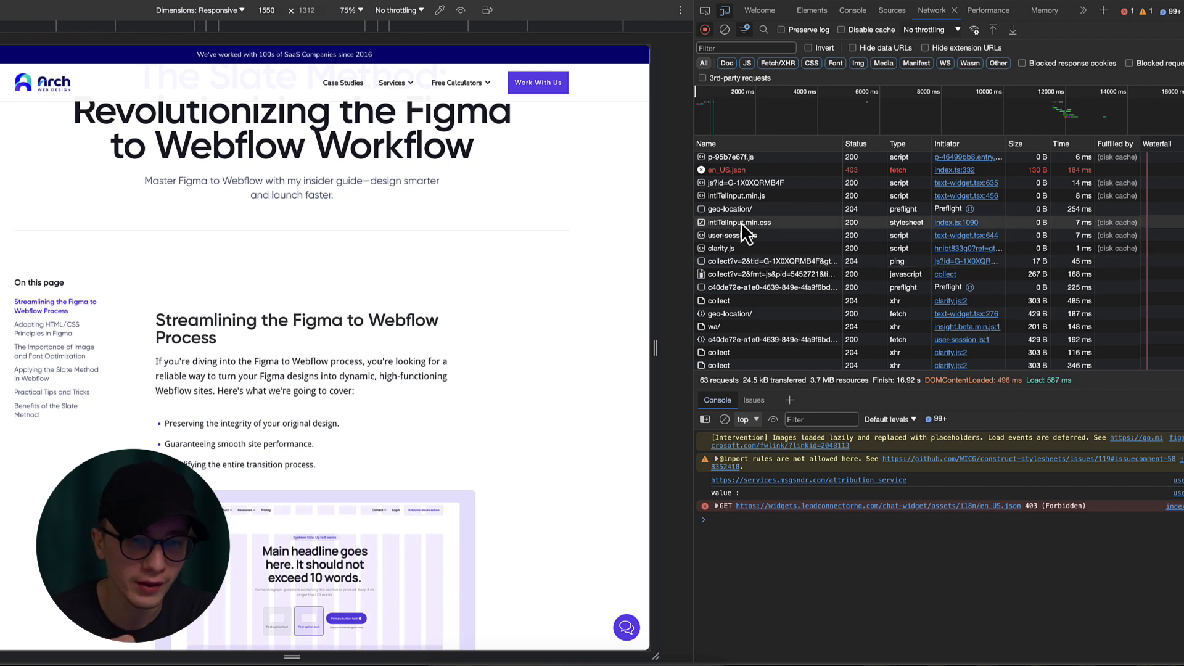